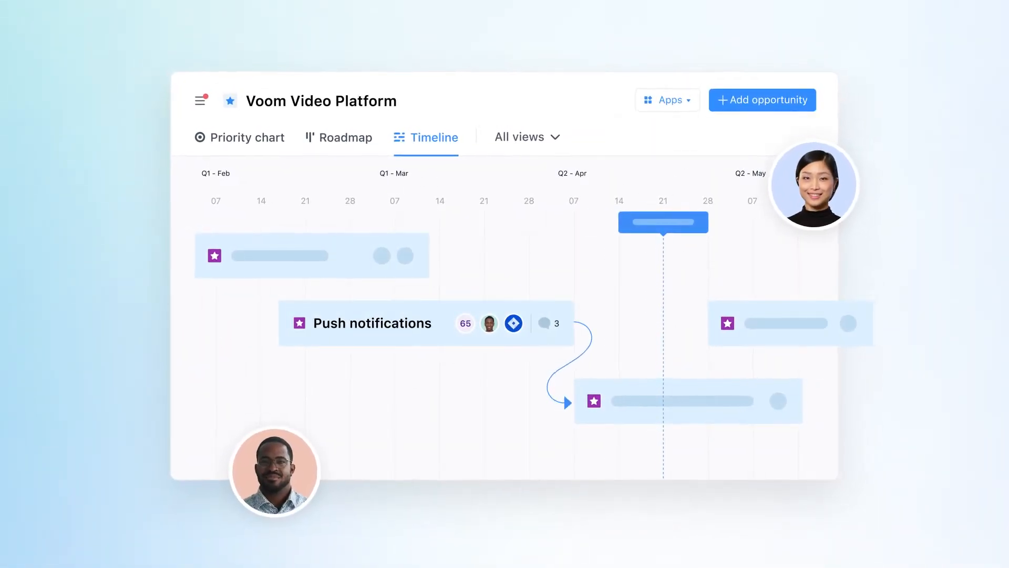
pyautogui.click(667, 100)
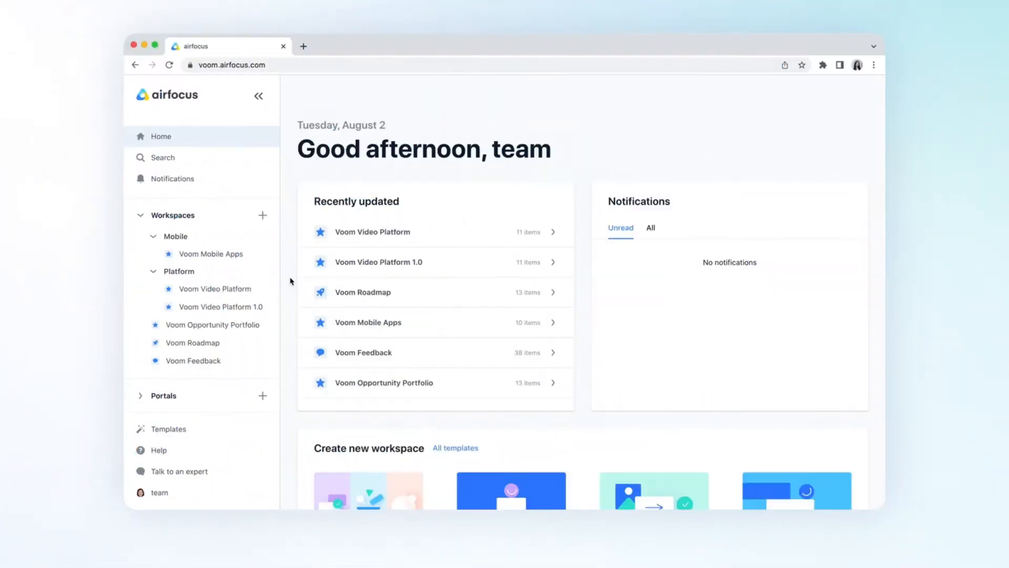
pyautogui.moveTo(279, 284)
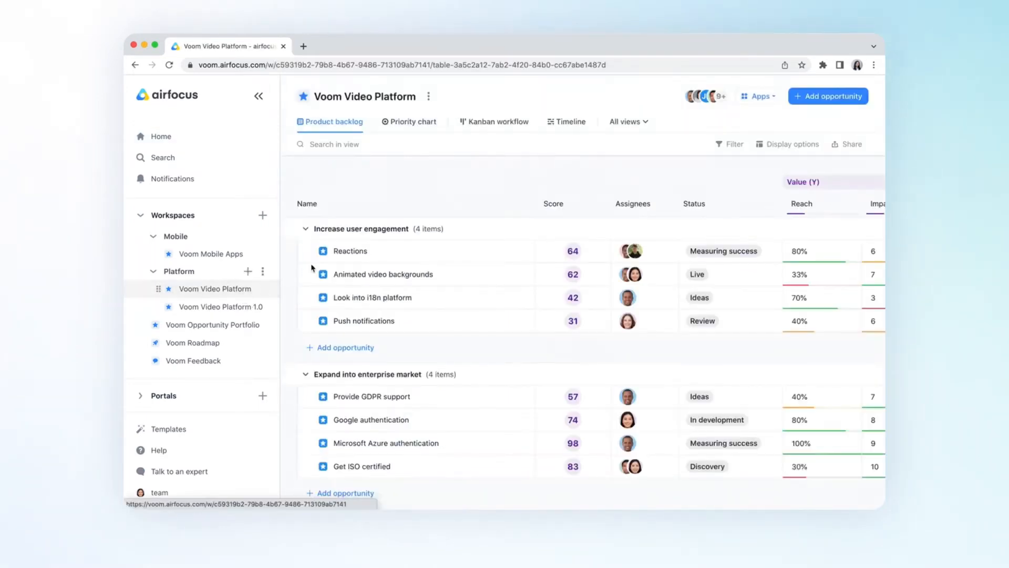
pyautogui.click(759, 96)
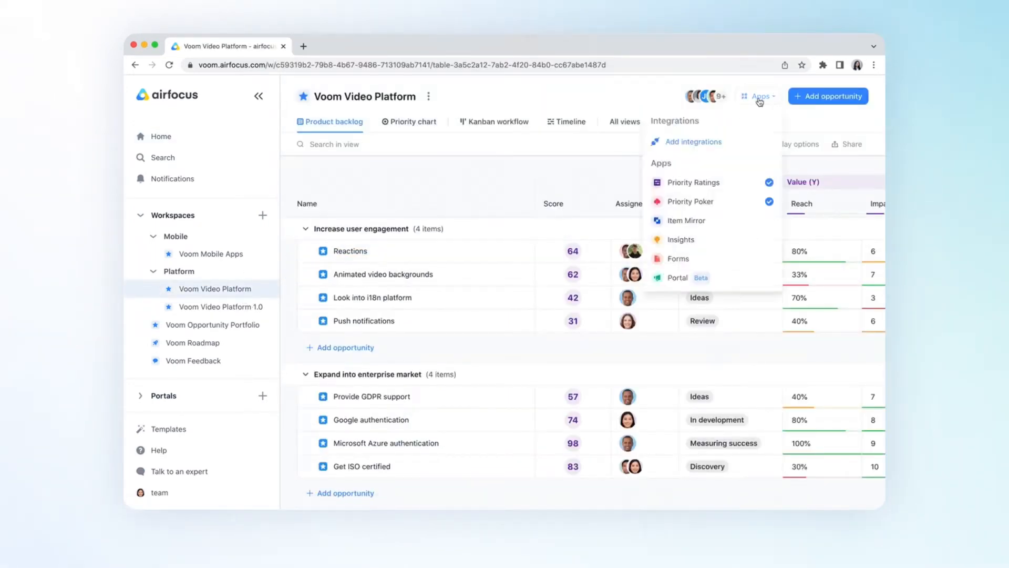
pyautogui.moveTo(709, 146)
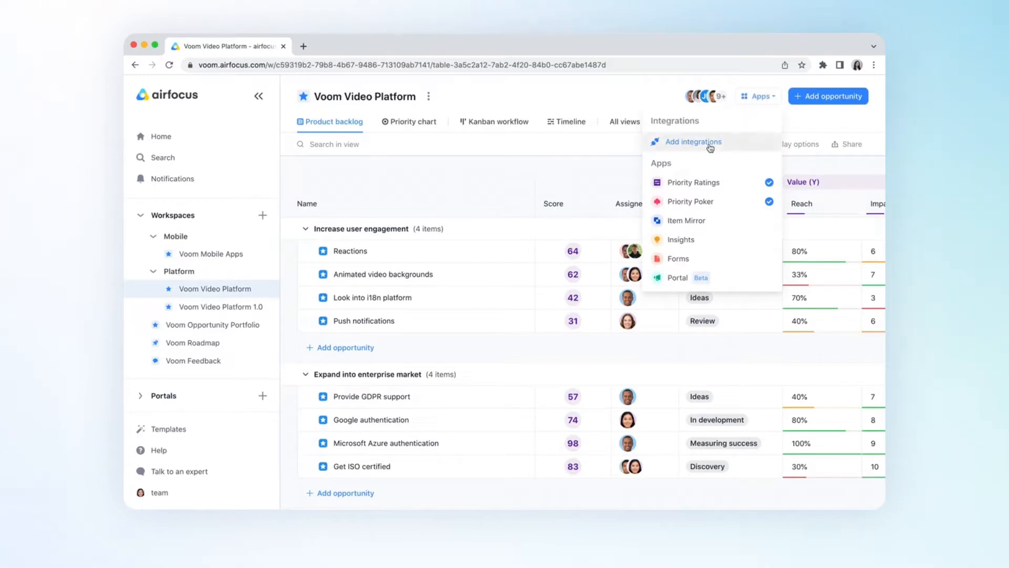
pyautogui.click(693, 142)
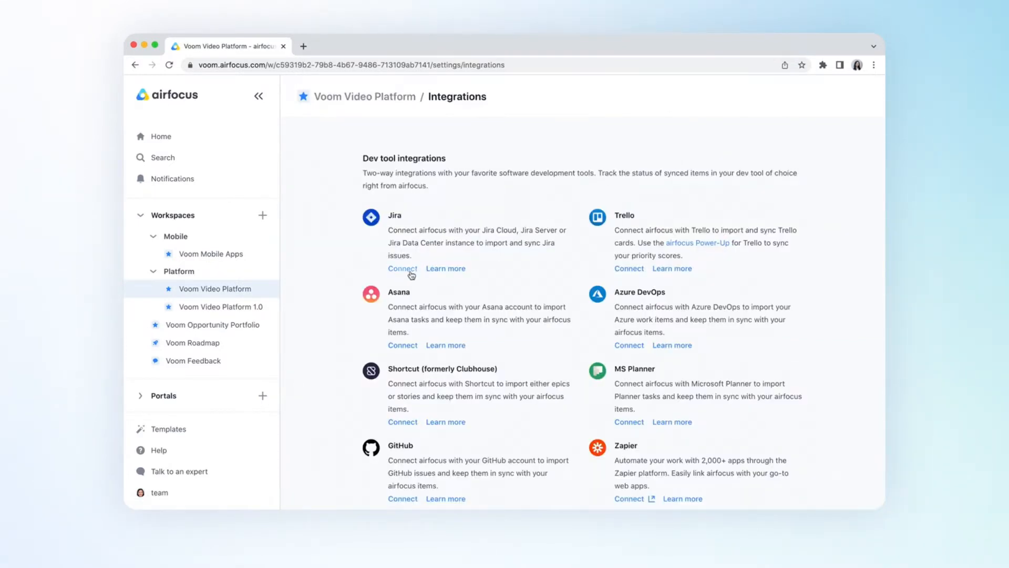
pyautogui.click(403, 269)
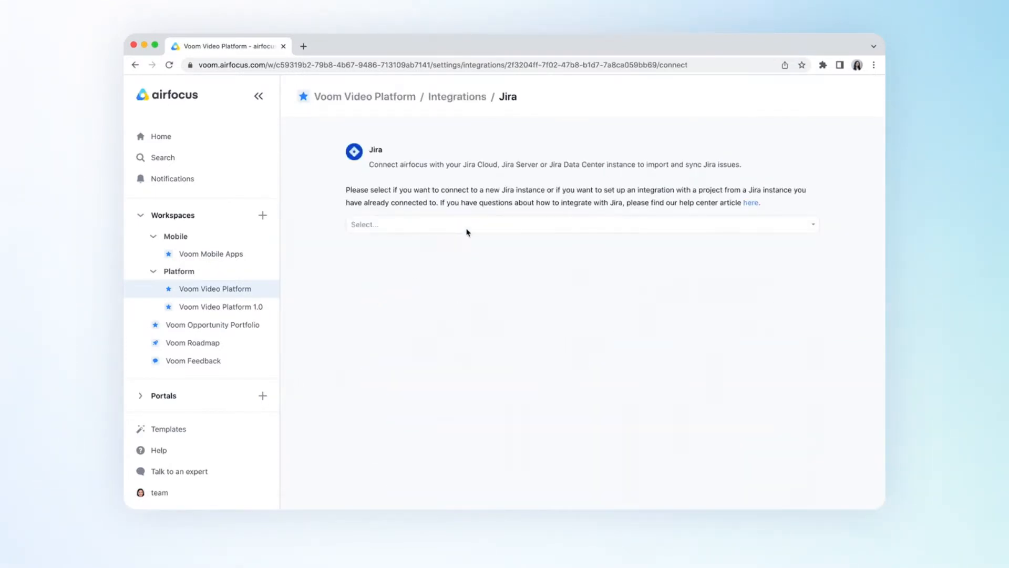
pyautogui.click(580, 234)
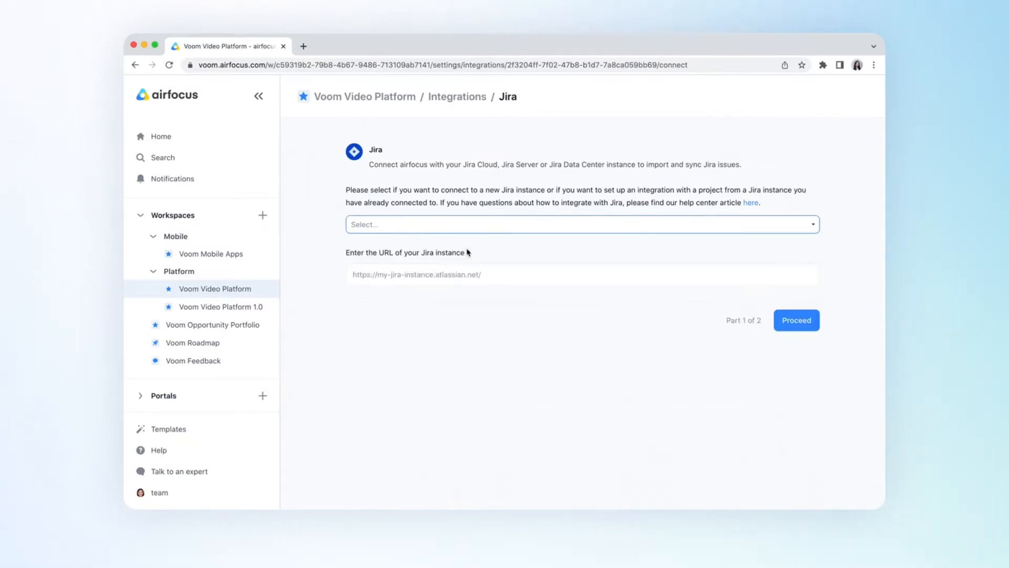
pyautogui.write('https://voom.atlassian.net/')
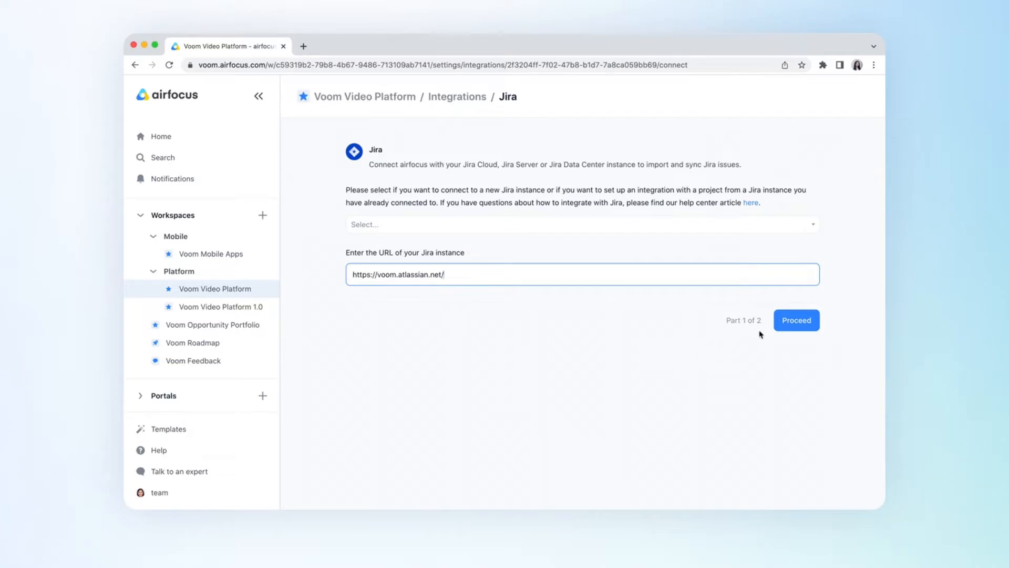
# - Proceed with the instance address and reach the application-link details in part 2 of setup
pyautogui.click(797, 319)
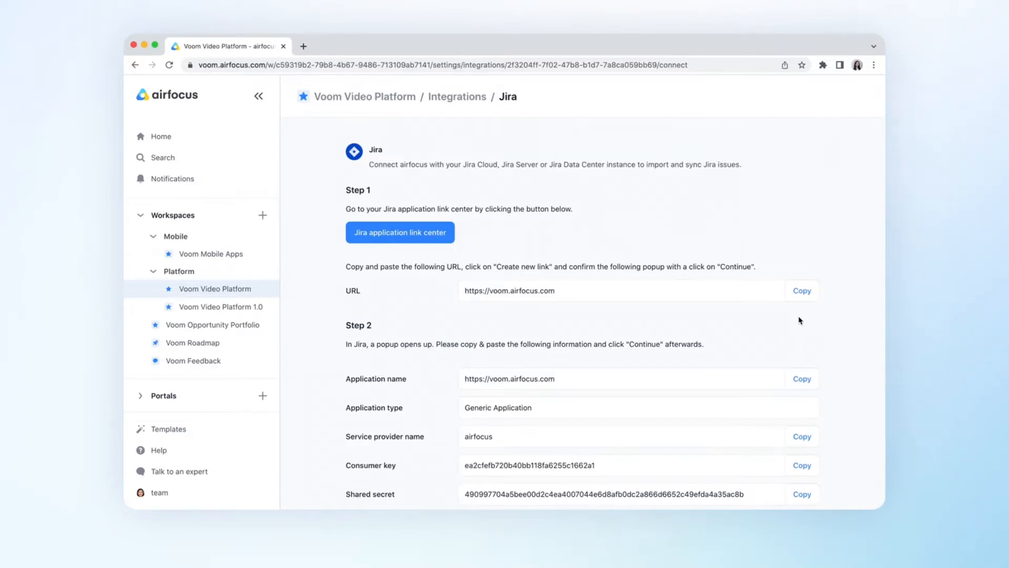
pyautogui.scroll(-3)
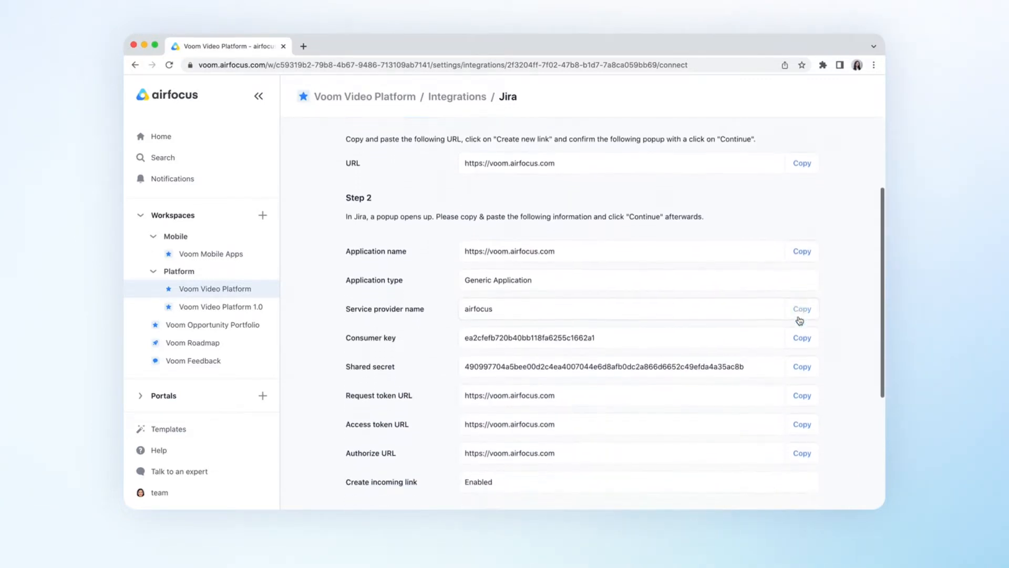
pyautogui.scroll(-3)
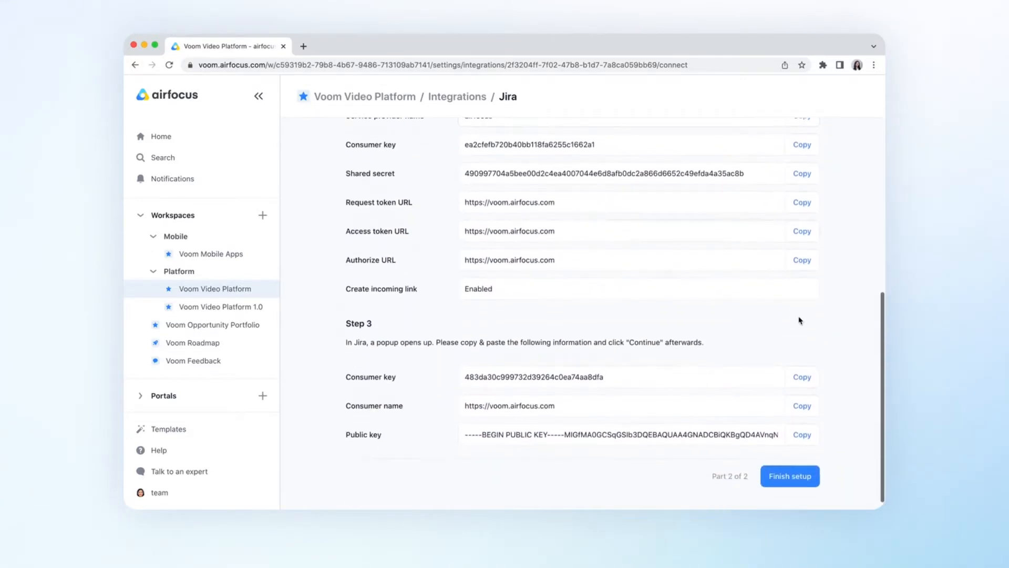
pyautogui.scroll(-3)
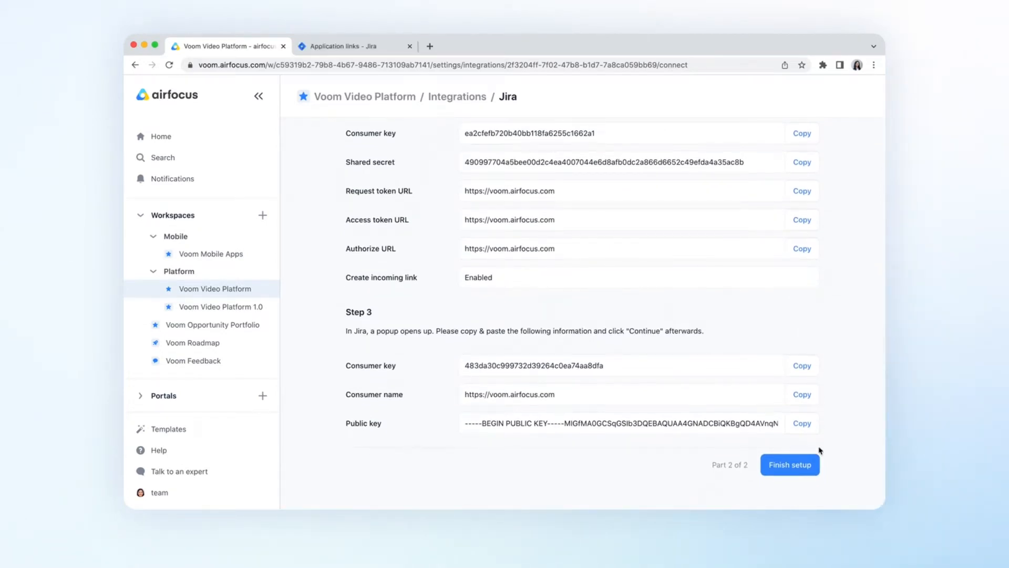
# - Finish the Jira connection and name the new integration 'Voom V' for the project
pyautogui.click(790, 464)
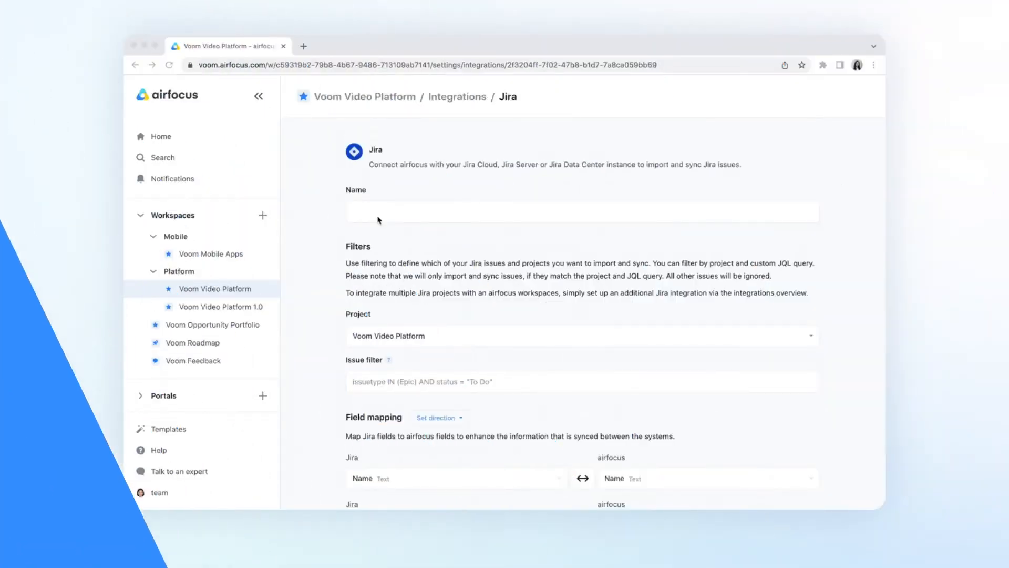
pyautogui.write('Voom V')
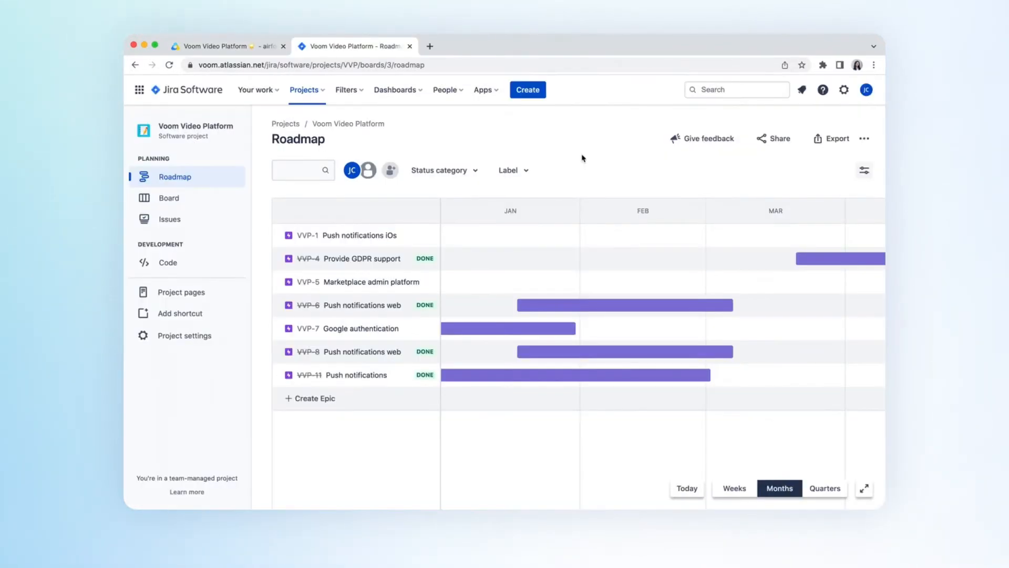
# - Filter Jira advanced search to Epics in Done, In Progress, QA and To Do, shown as JQL
pyautogui.click(736, 89)
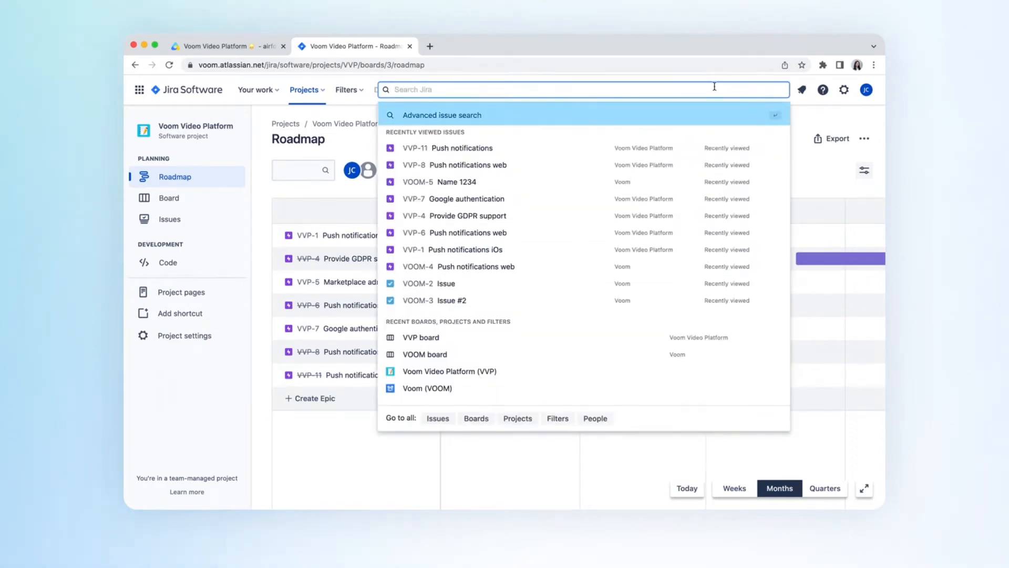
pyautogui.moveTo(652, 123)
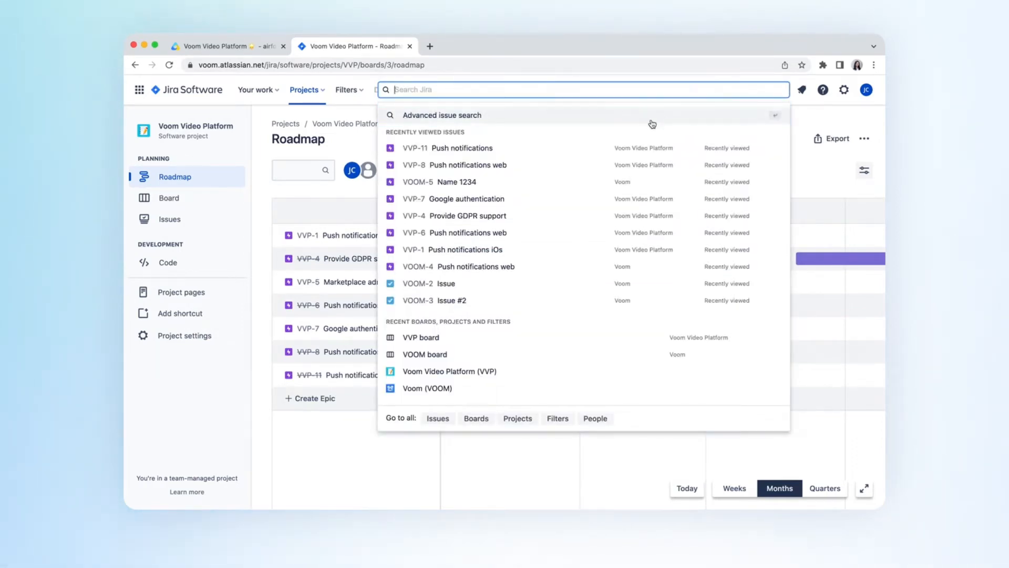
pyautogui.click(460, 147)
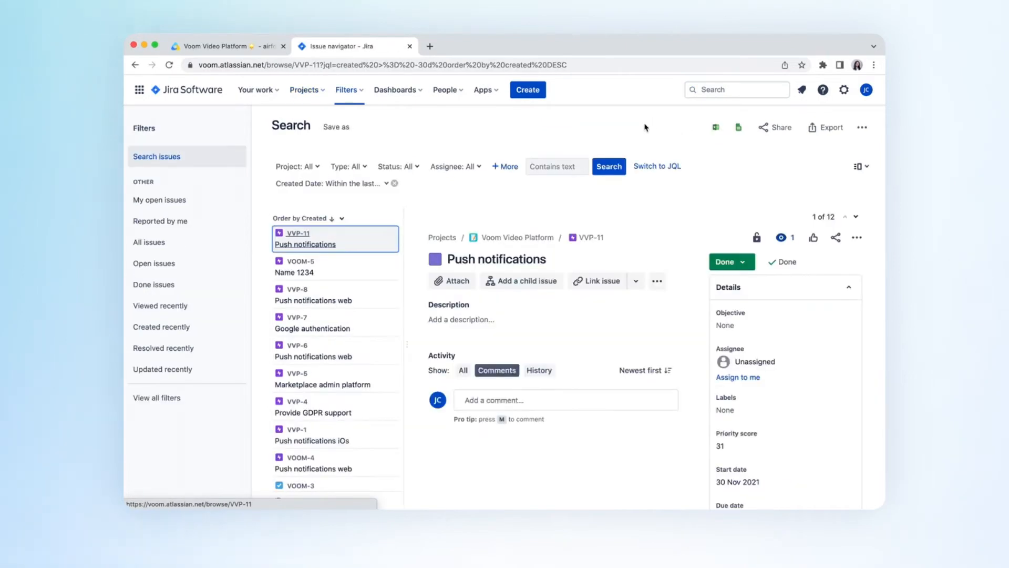
pyautogui.click(348, 166)
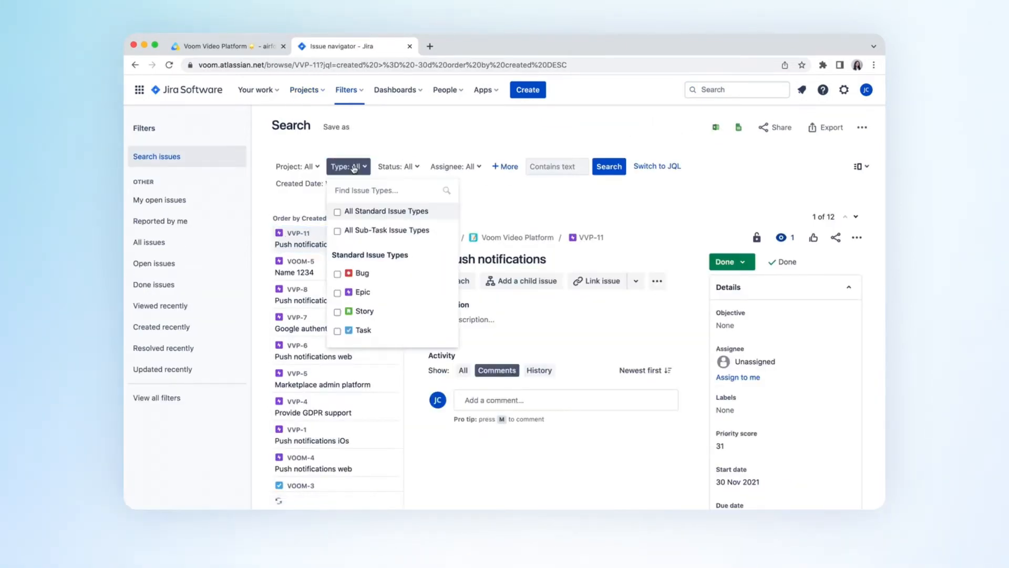
pyautogui.click(337, 292)
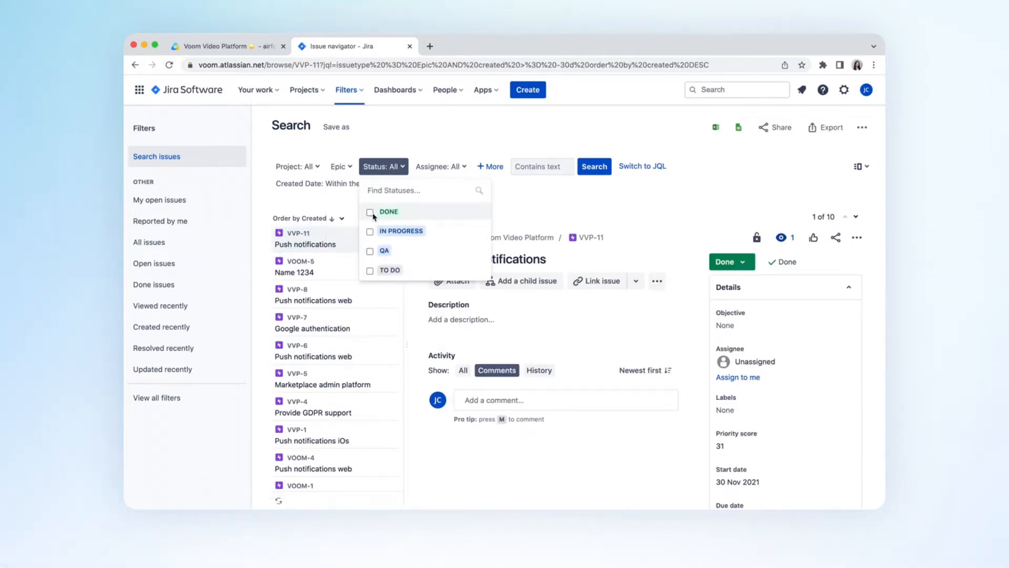
pyautogui.click(370, 250)
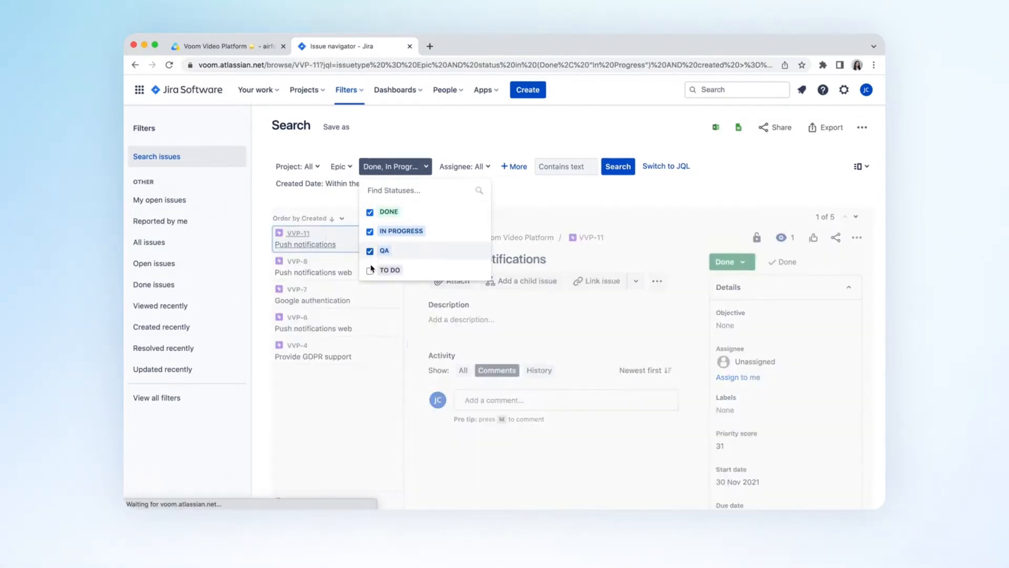
pyautogui.click(370, 270)
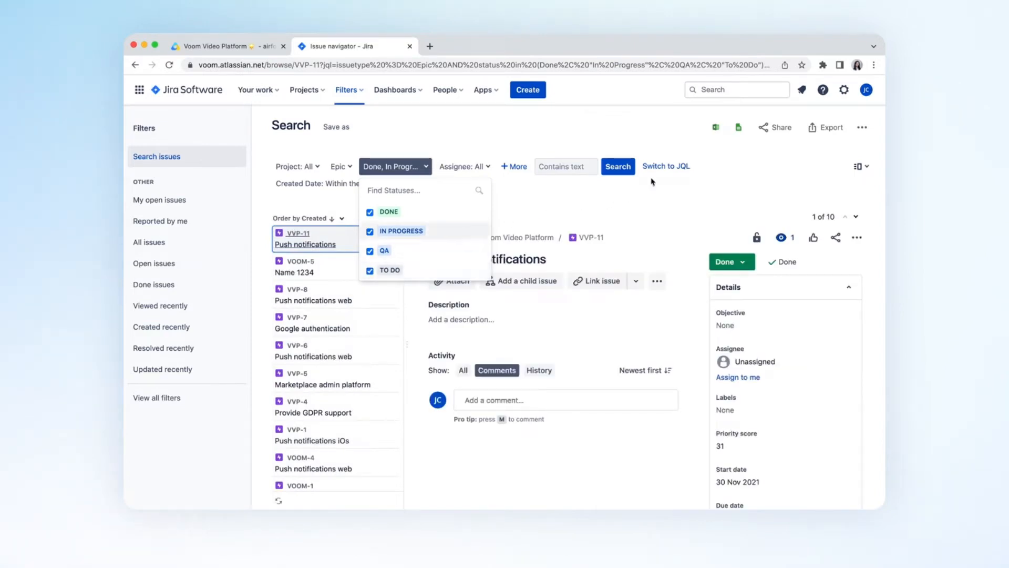
pyautogui.click(666, 166)
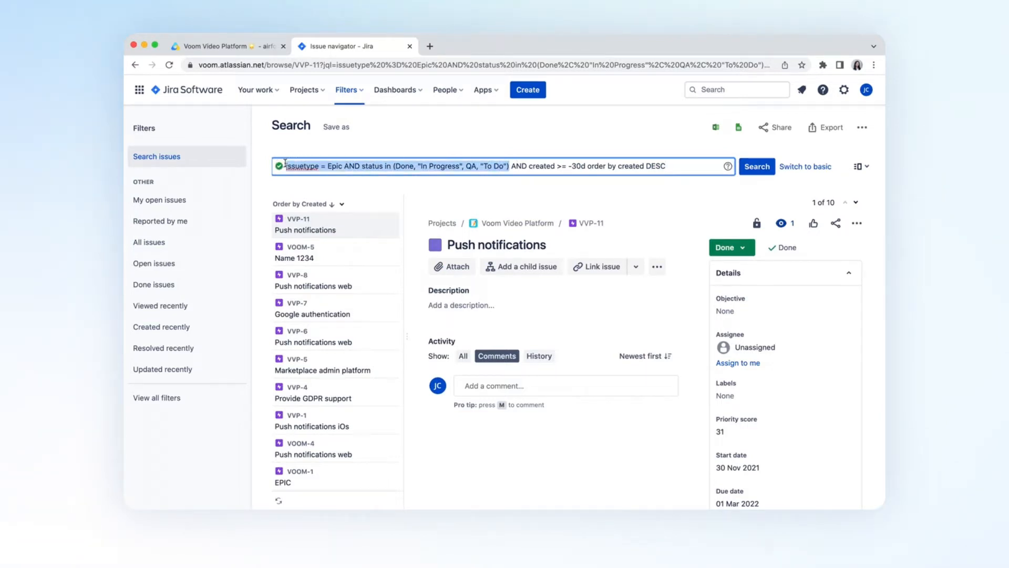
# - Set the issue filter to Issuetype = Epic AND status in (Done, "In Progress", QA, "To Do")
pyautogui.click(220, 47)
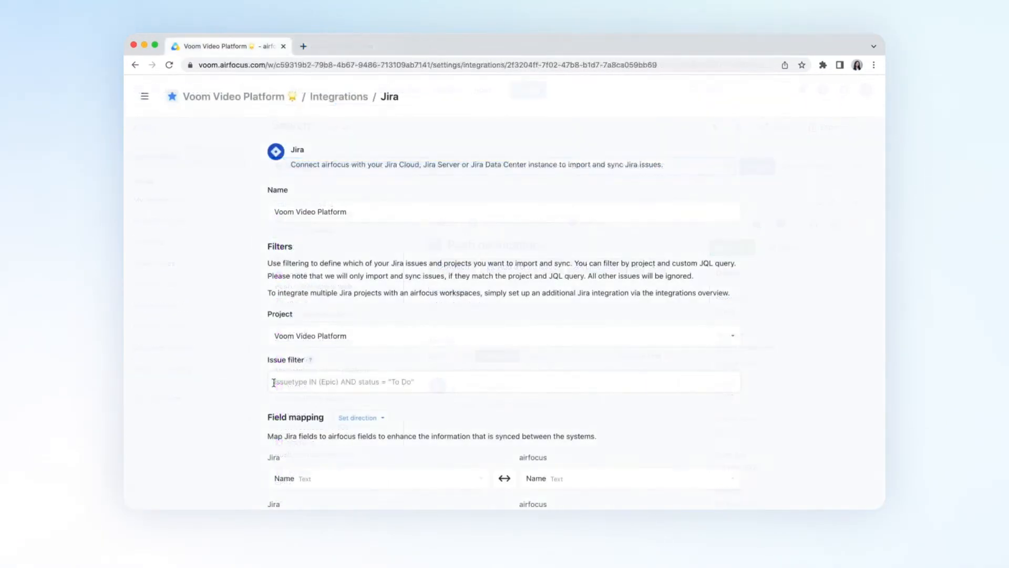
pyautogui.write('Issuetype = Epic AND status in (Done, "In Progress", QA, "To Do")')
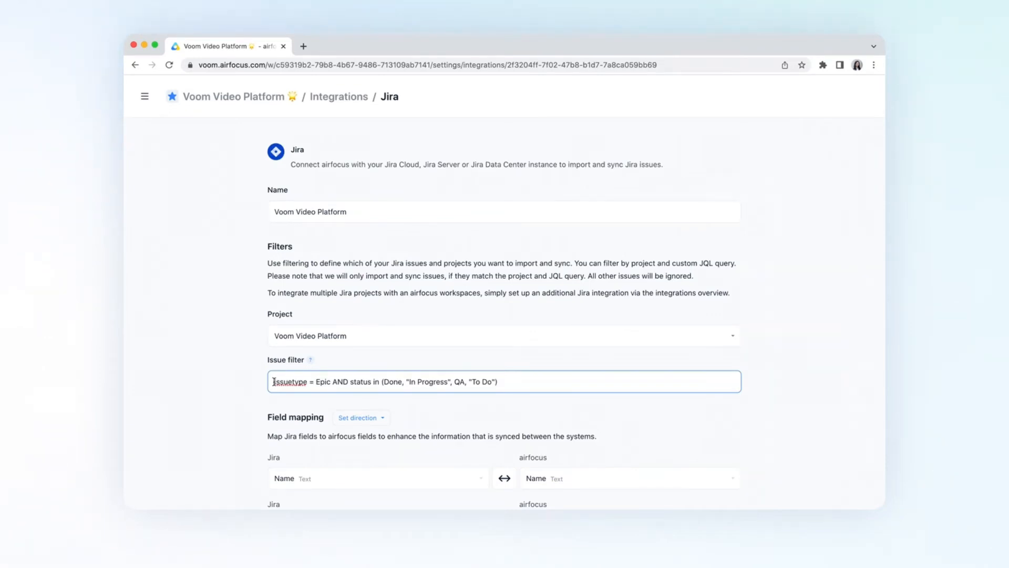
pyautogui.scroll(-3)
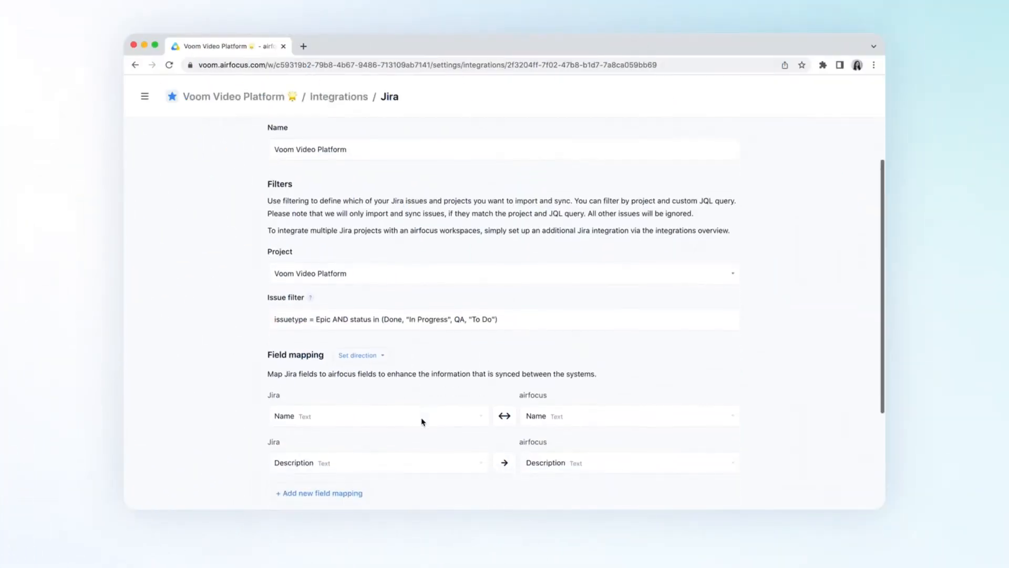
pyautogui.scroll(-3)
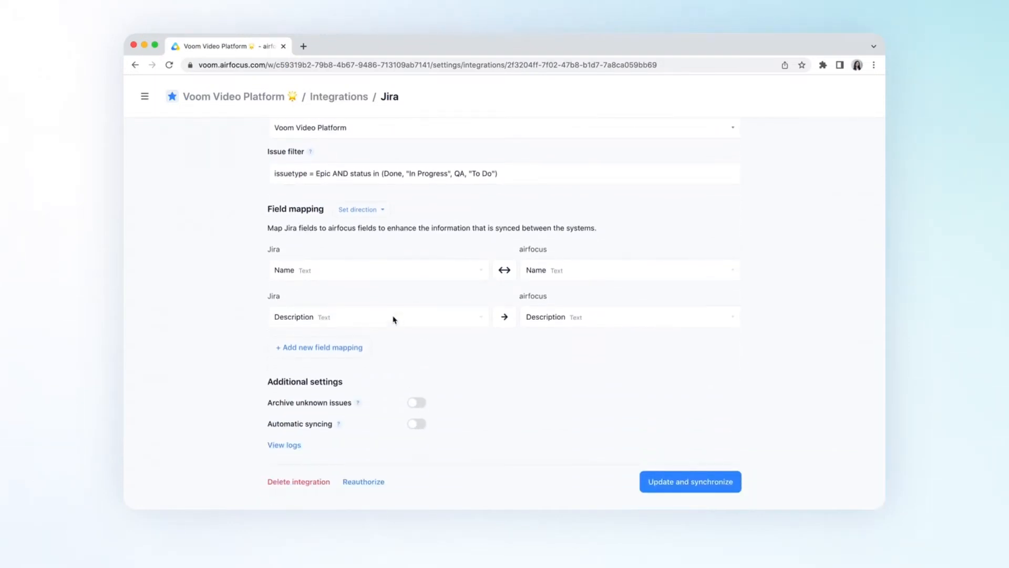
pyautogui.click(360, 209)
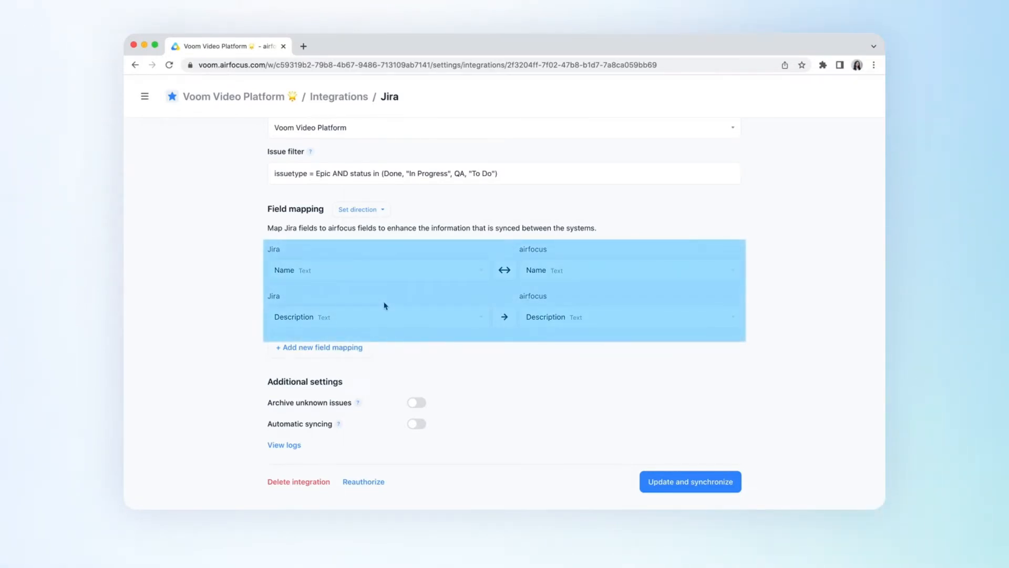
pyautogui.click(505, 269)
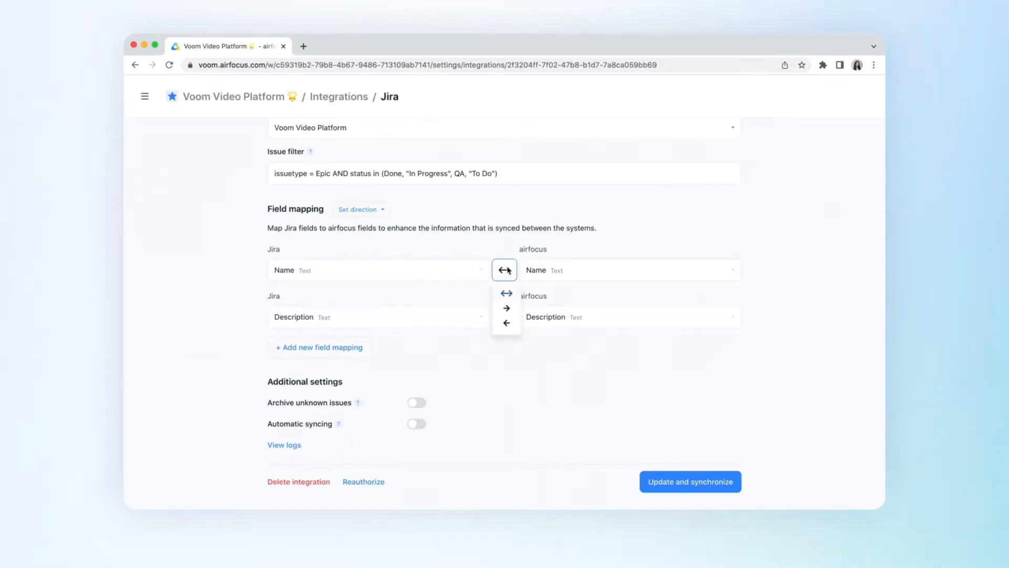
pyautogui.moveTo(505, 307)
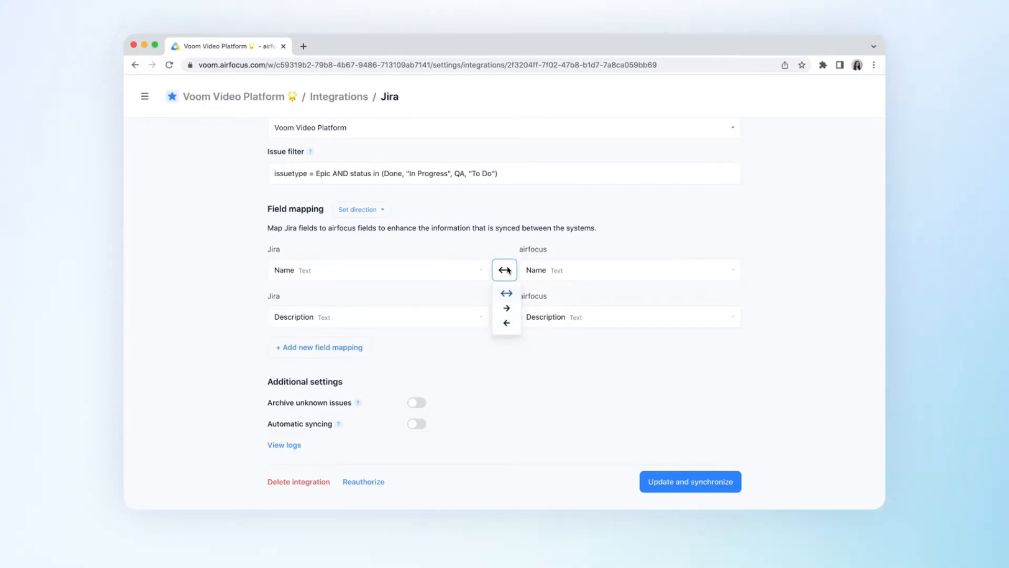
pyautogui.click(506, 307)
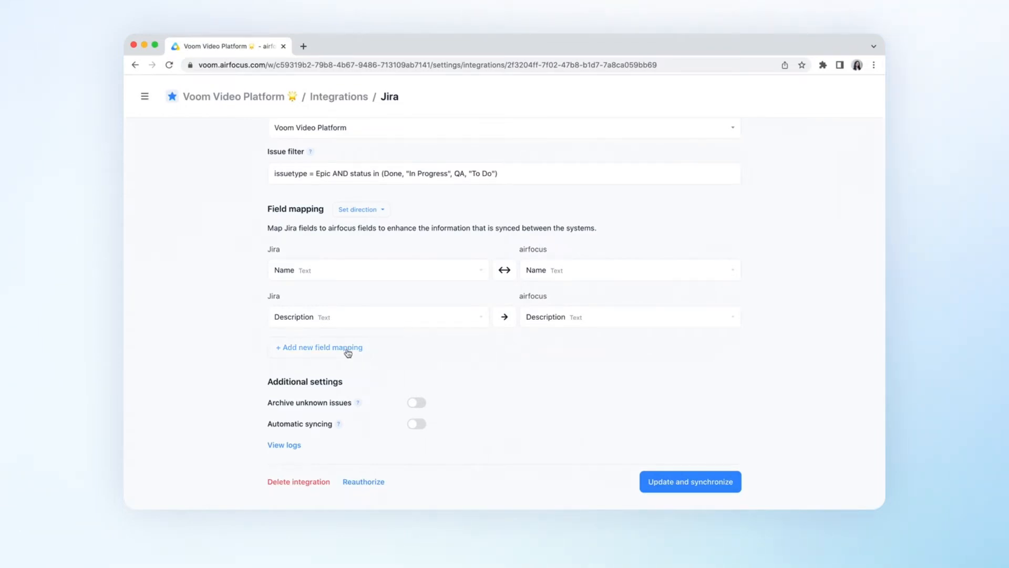
# - Add a third field mapping with Jira's Status chosen as the source field
pyautogui.click(318, 347)
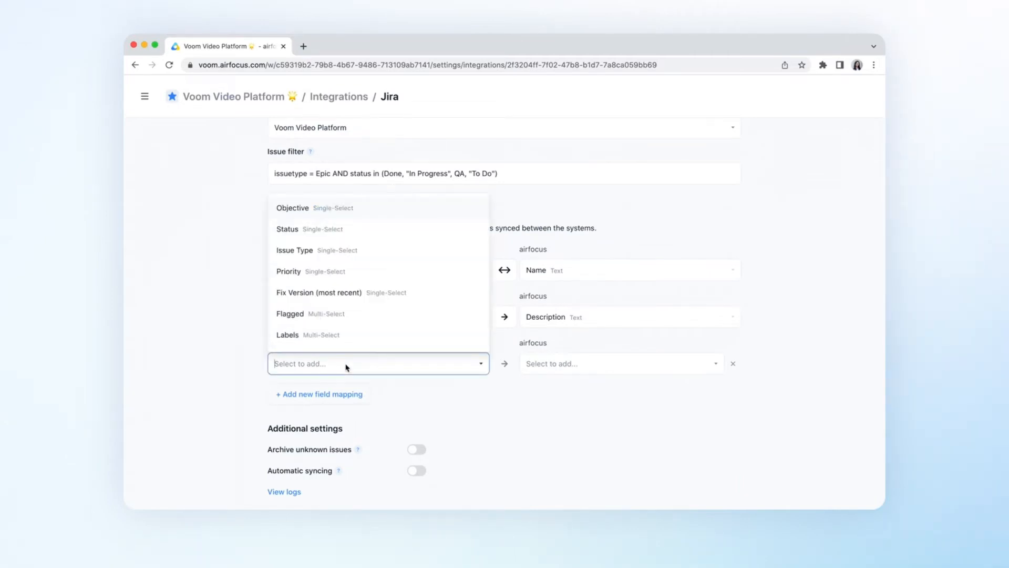
pyautogui.moveTo(334, 363)
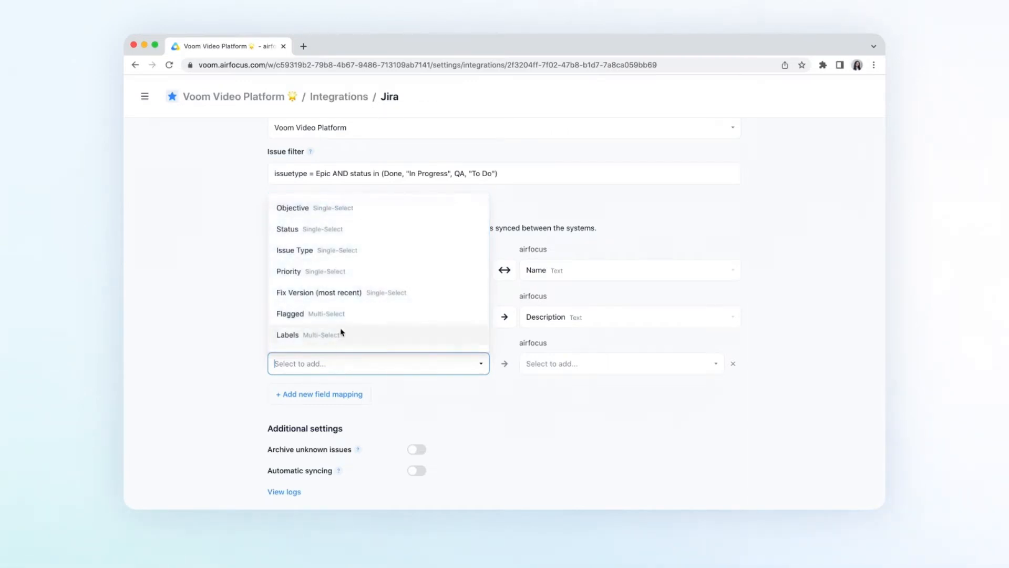
pyautogui.click(287, 229)
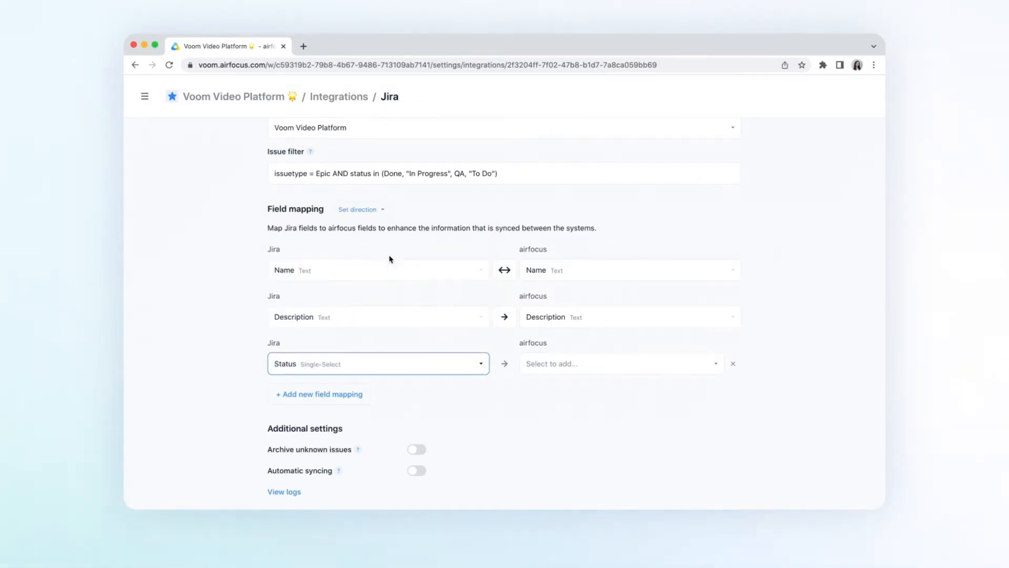
pyautogui.click(621, 363)
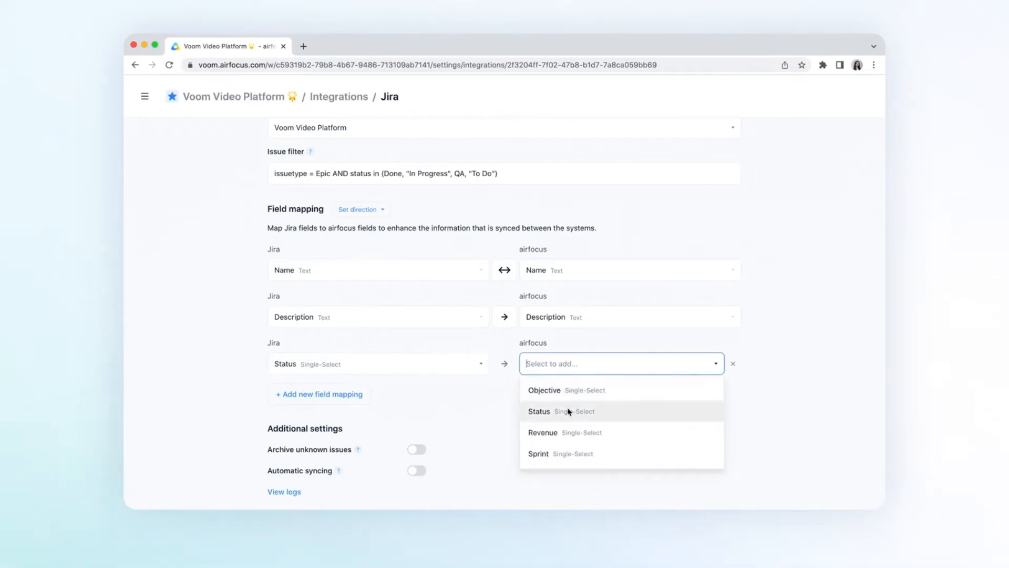
# - Pair Jira Status with airfocus Status and add rows for To Do, In Progress, QA and Done
pyautogui.click(539, 411)
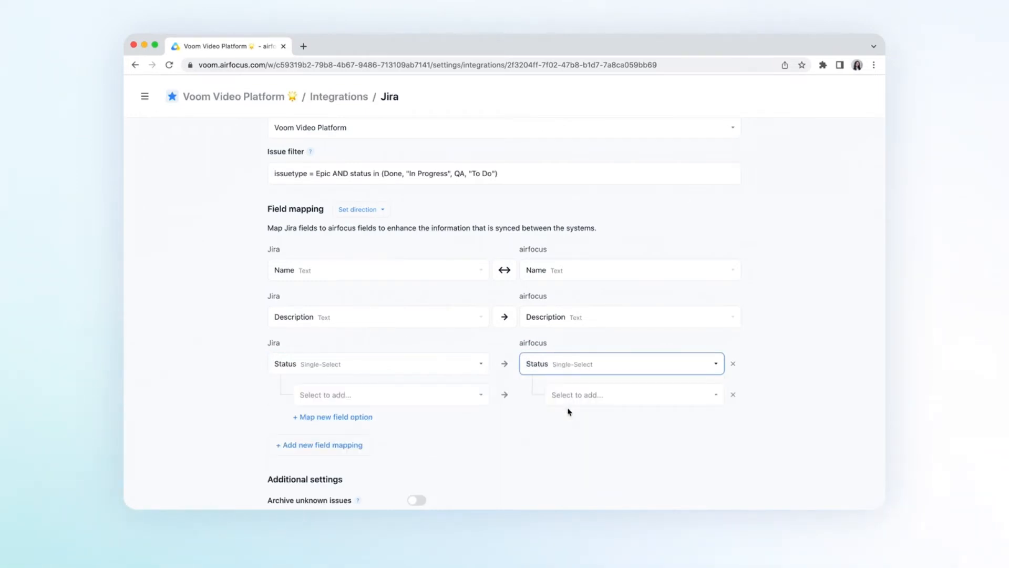
pyautogui.scroll(-3)
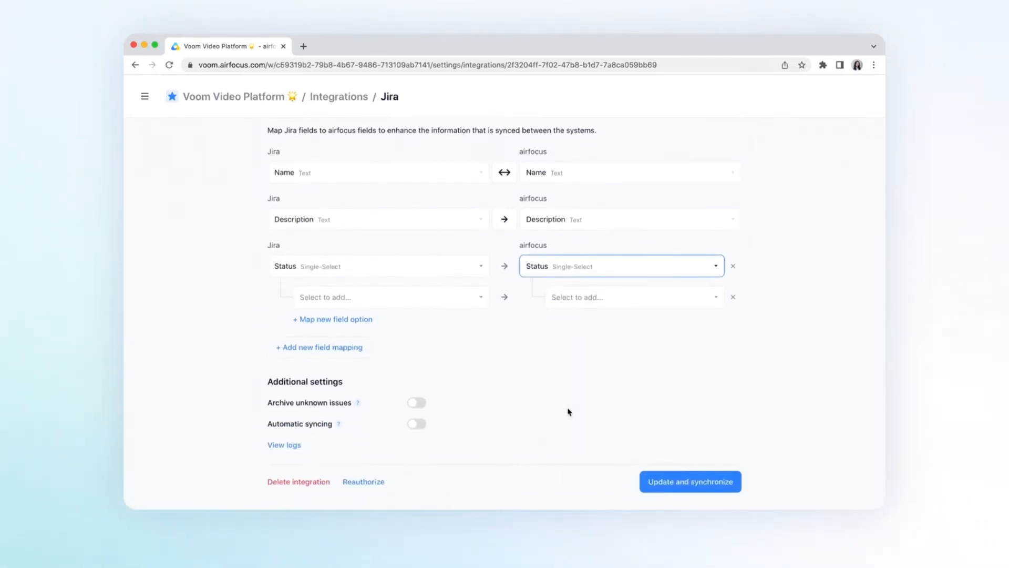
pyautogui.click(390, 296)
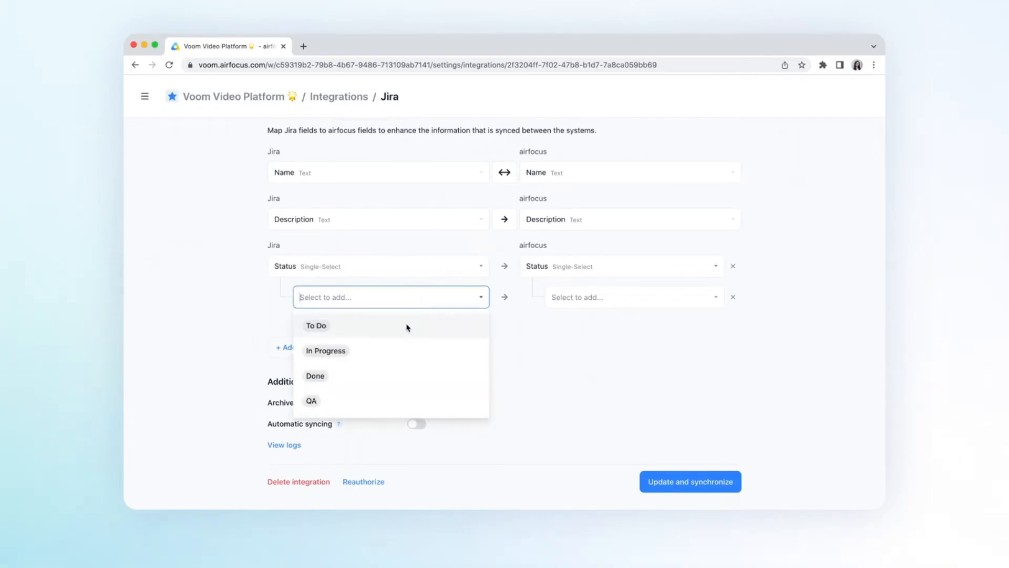
pyautogui.click(315, 326)
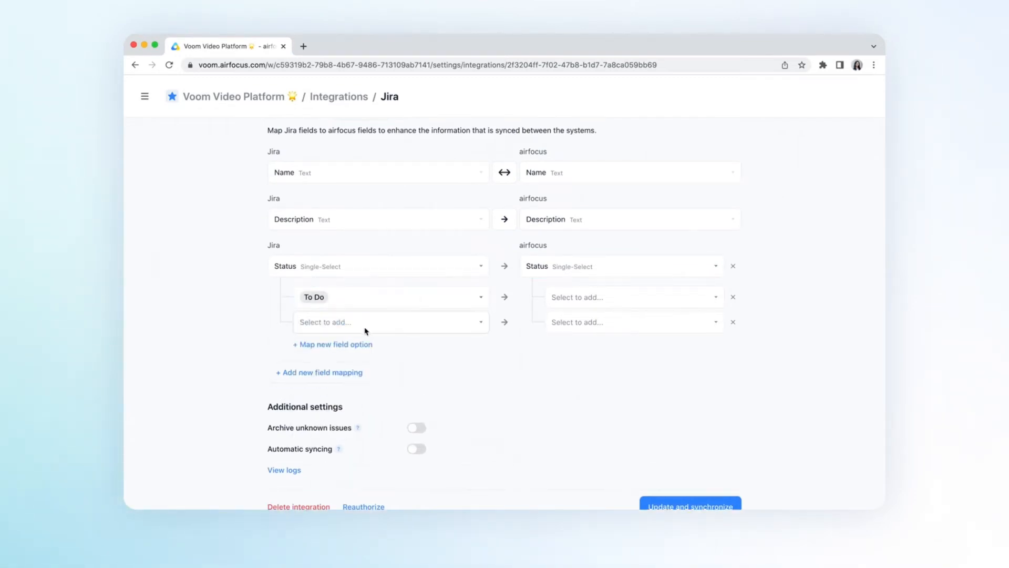
pyautogui.click(391, 323)
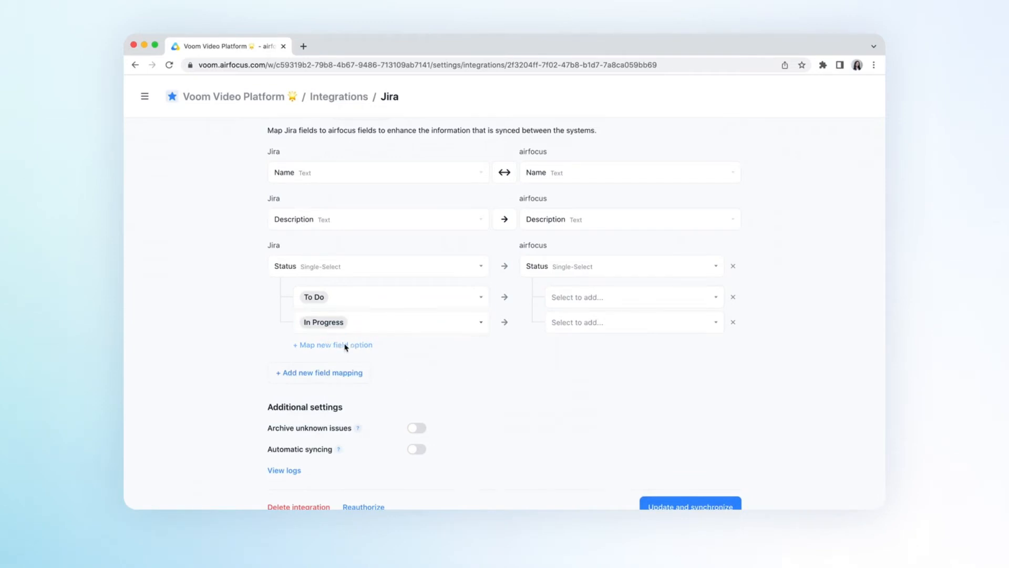
pyautogui.click(332, 345)
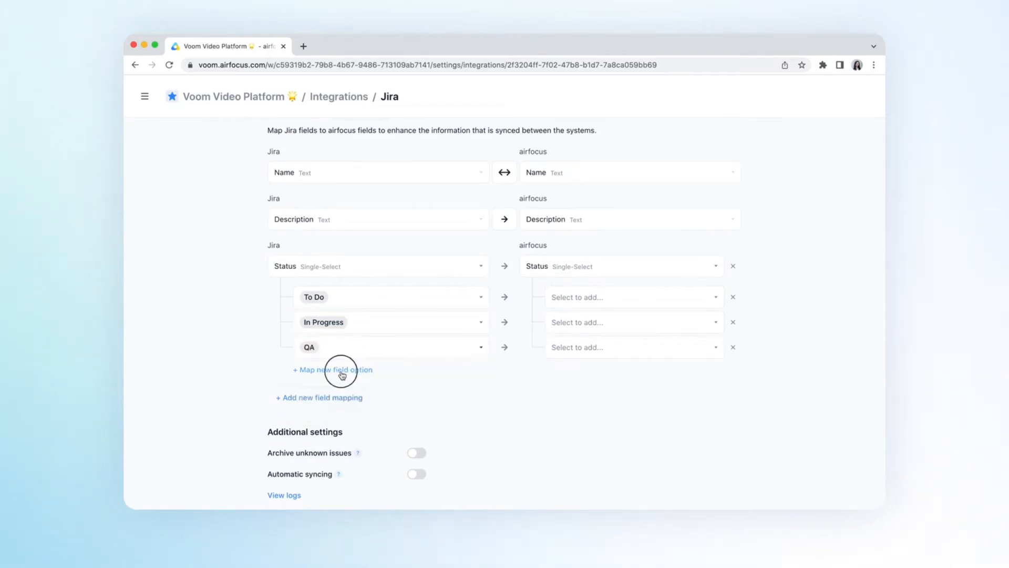
pyautogui.click(332, 370)
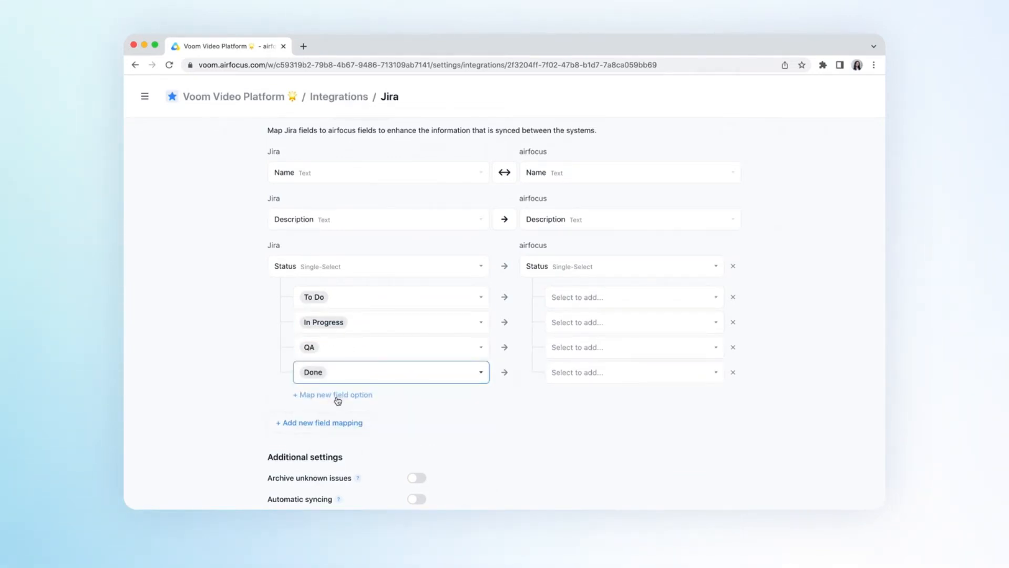
# - Match To Do to Review, In Progress and QA to In development, and Done to Done
pyautogui.click(634, 296)
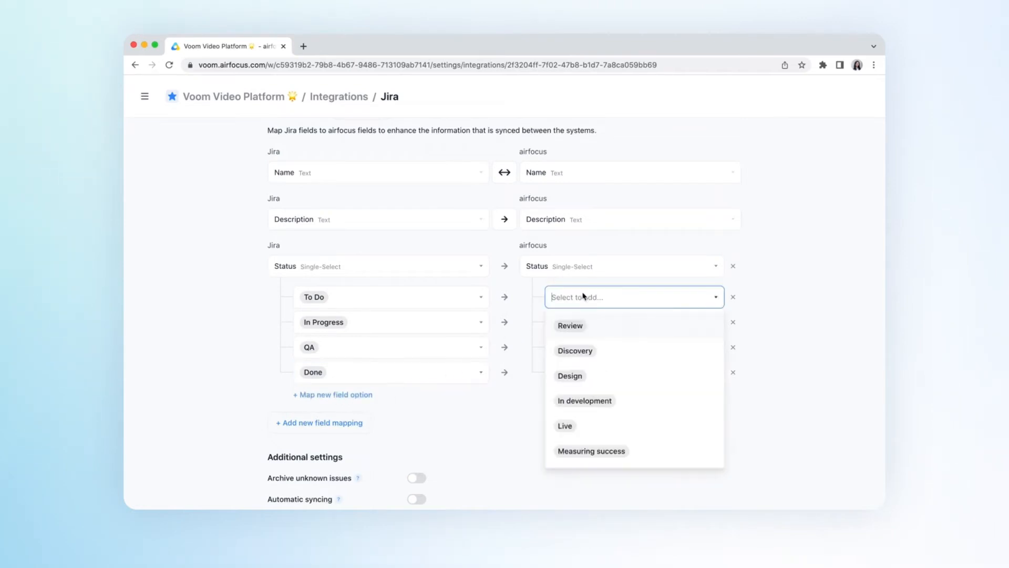
pyautogui.click(570, 326)
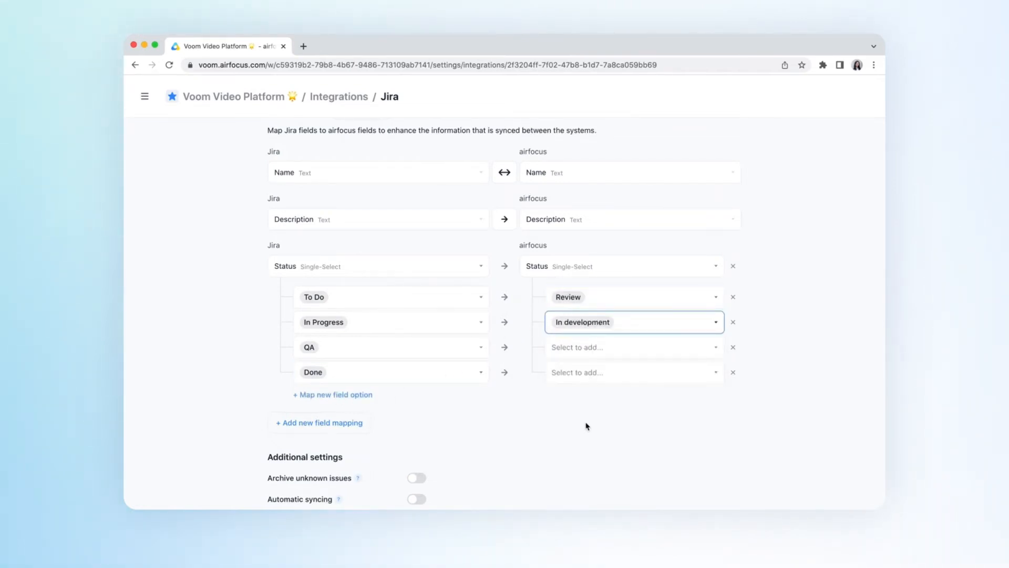
pyautogui.click(630, 347)
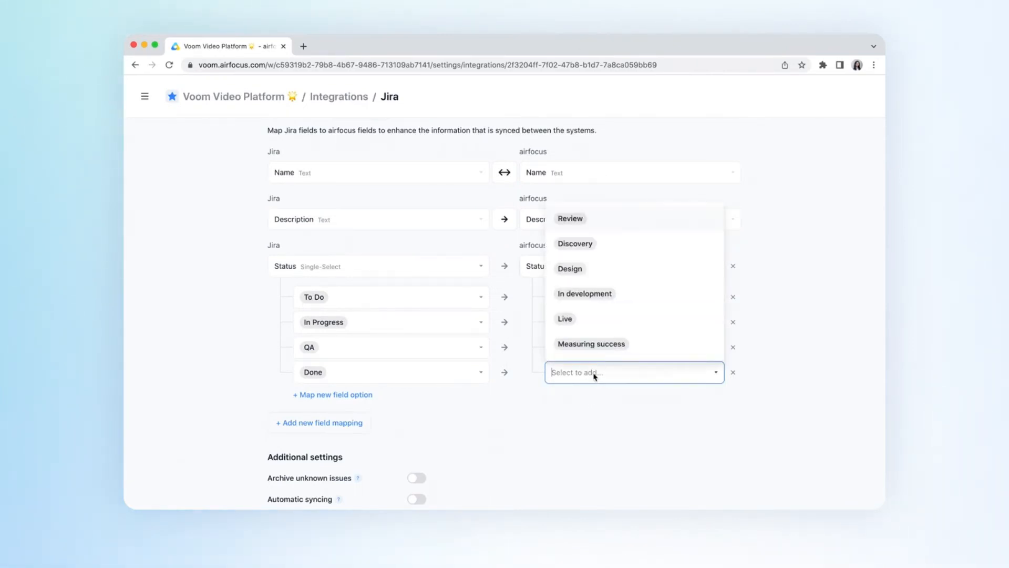
pyautogui.scroll(-3)
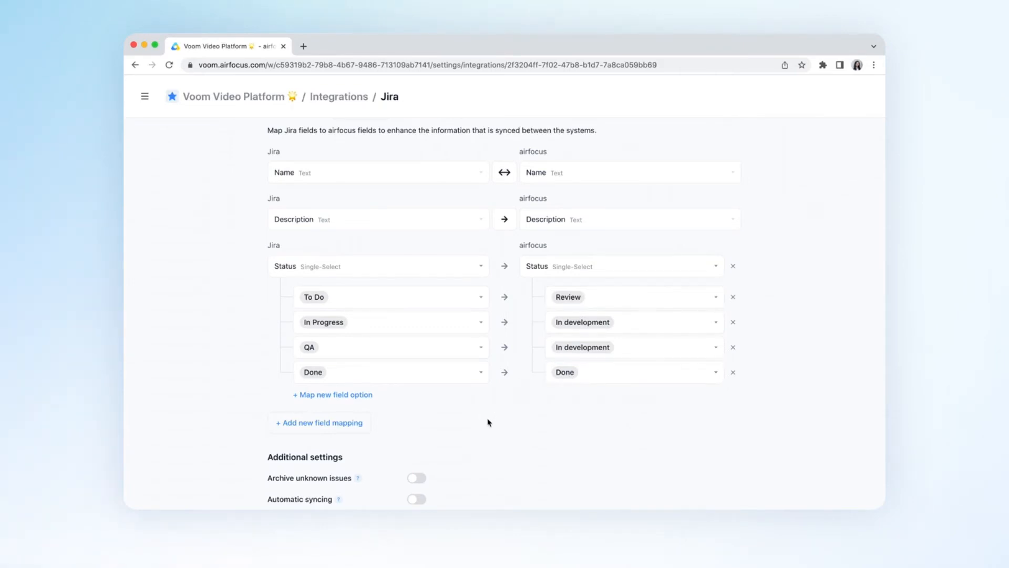
# - Add field mappings so Jira Start date / Due date syncs to the airfocus Timeline field
pyautogui.scroll(-3)
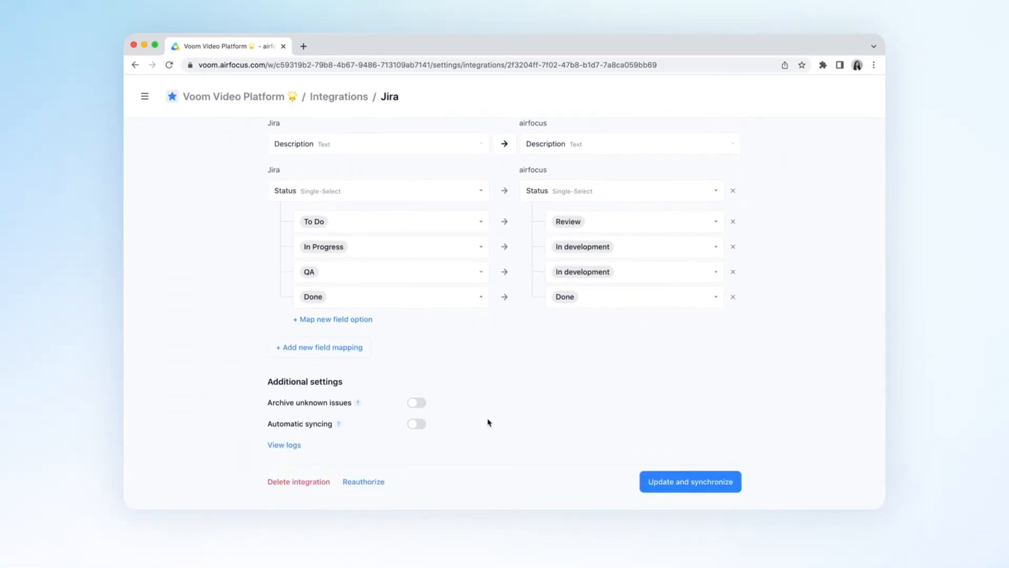
pyautogui.click(320, 347)
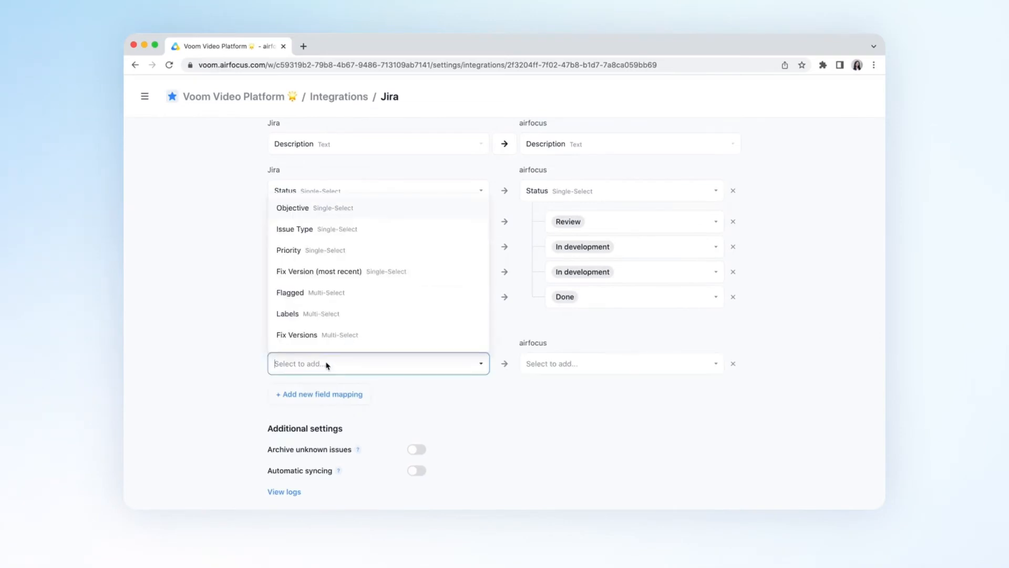
pyautogui.scroll(-3)
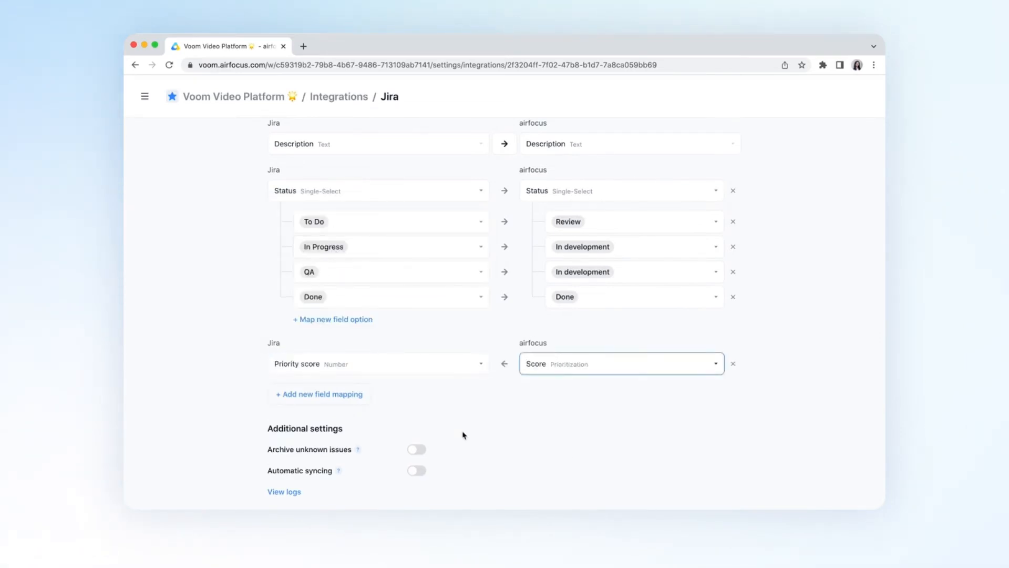
pyautogui.click(318, 395)
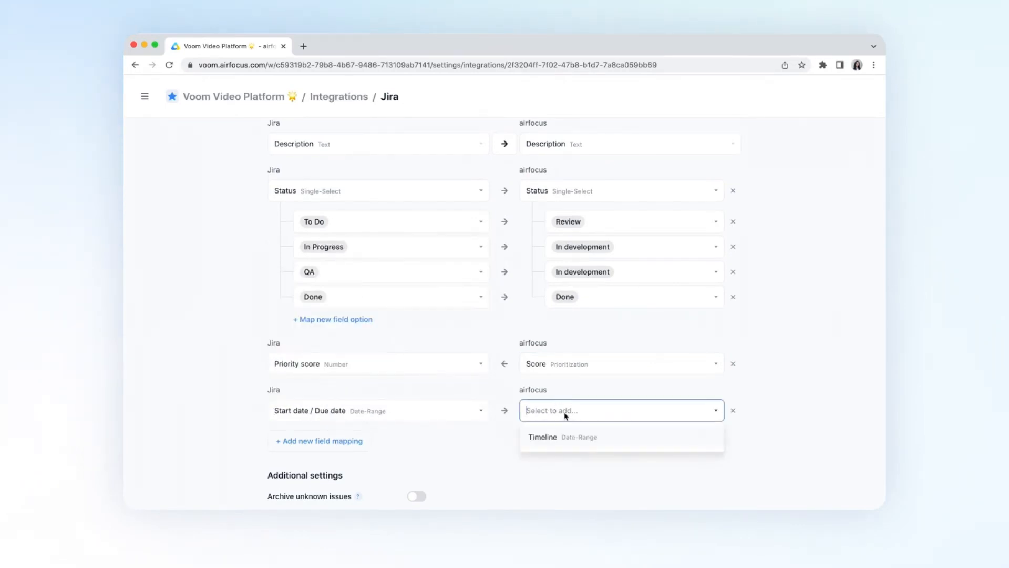
pyautogui.click(542, 436)
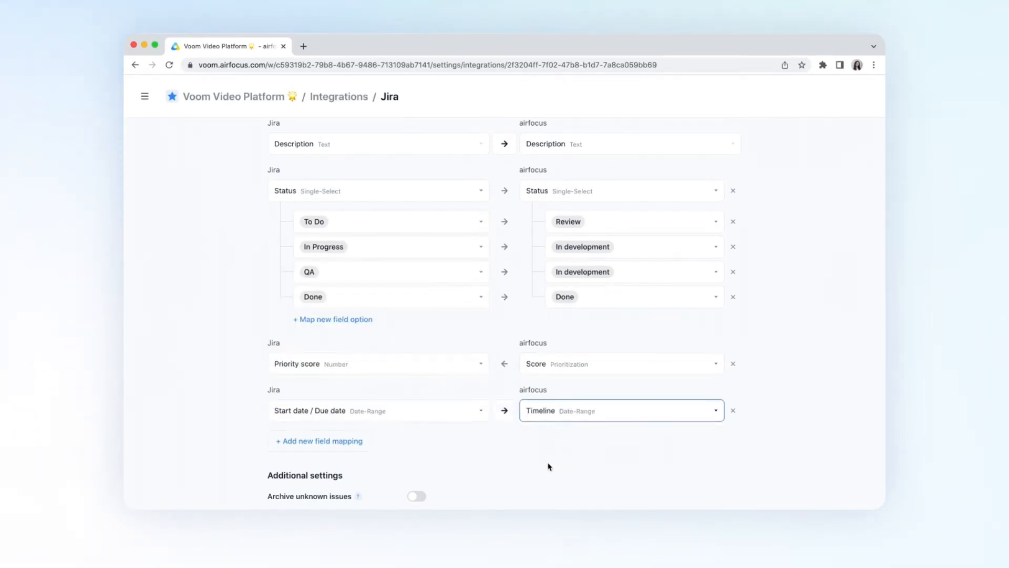
pyautogui.scroll(-3)
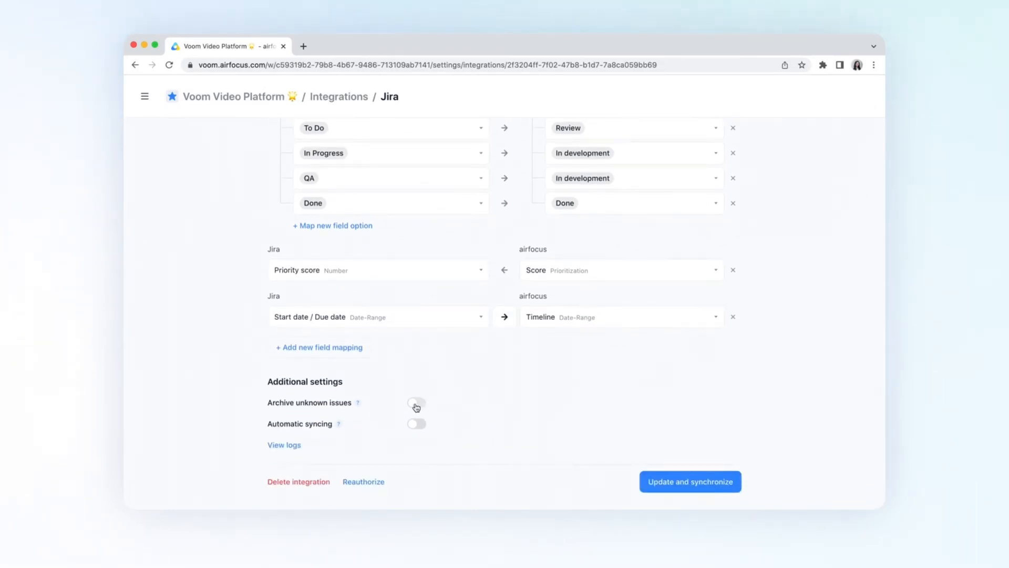
# - Switch on Archive unknown issues and Automatic syncing under Additional settings
pyautogui.click(415, 404)
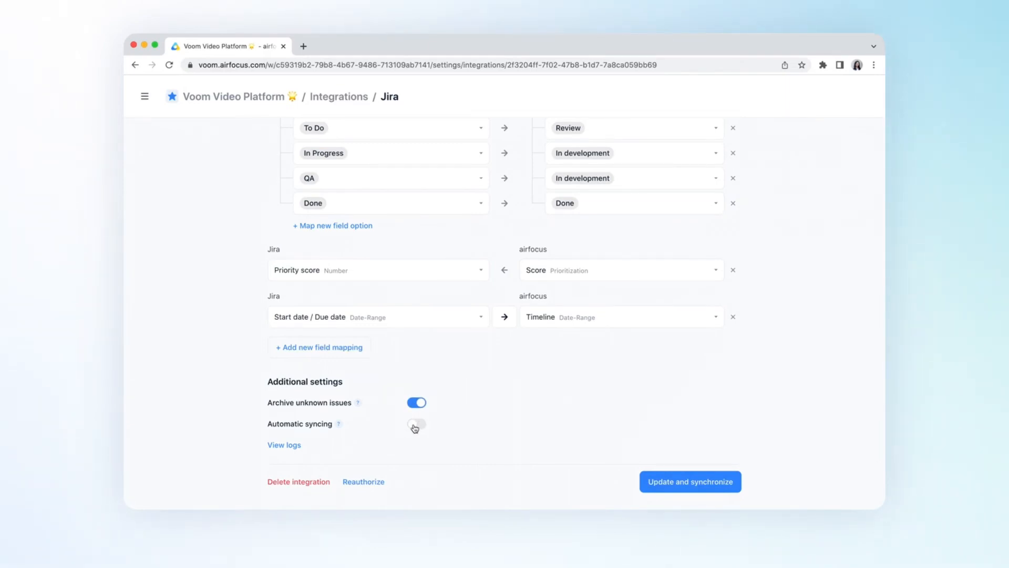
pyautogui.click(416, 423)
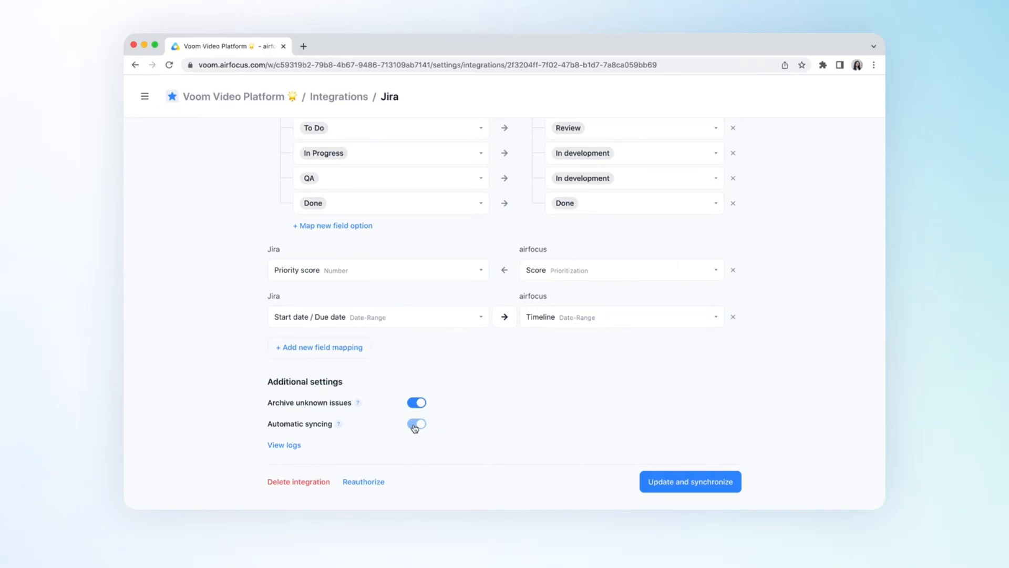
pyautogui.click(416, 423)
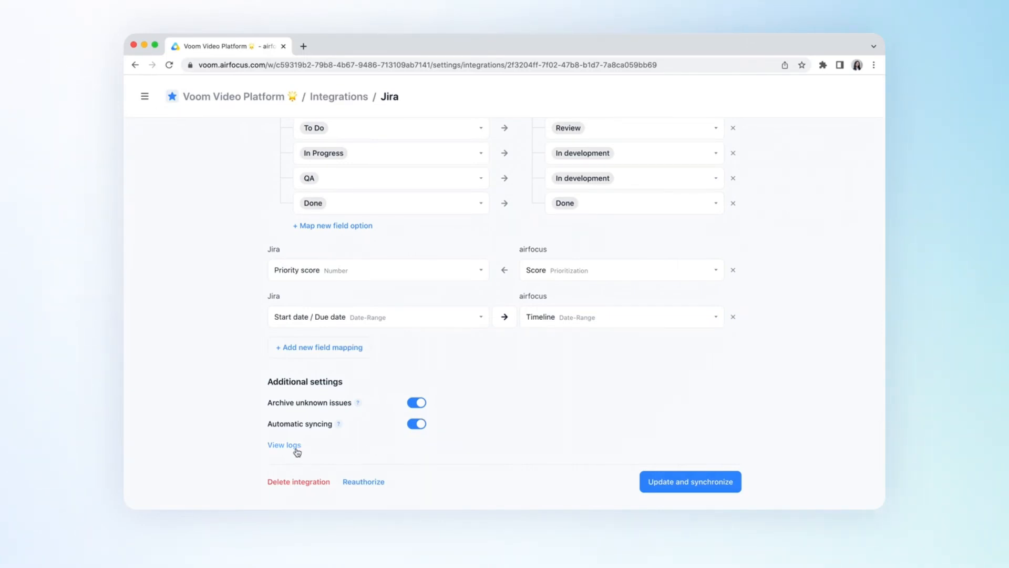
pyautogui.click(284, 444)
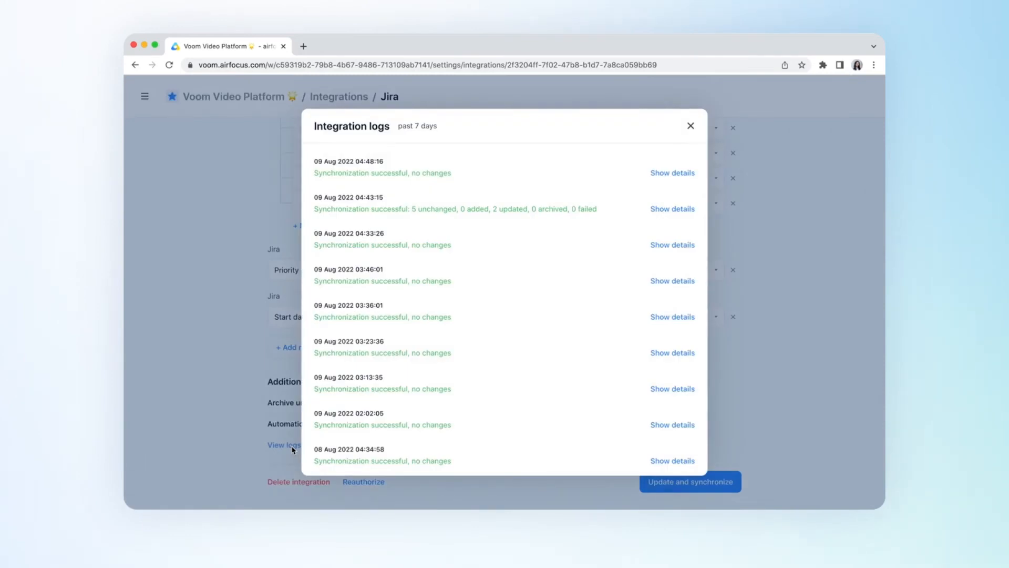
pyautogui.click(672, 173)
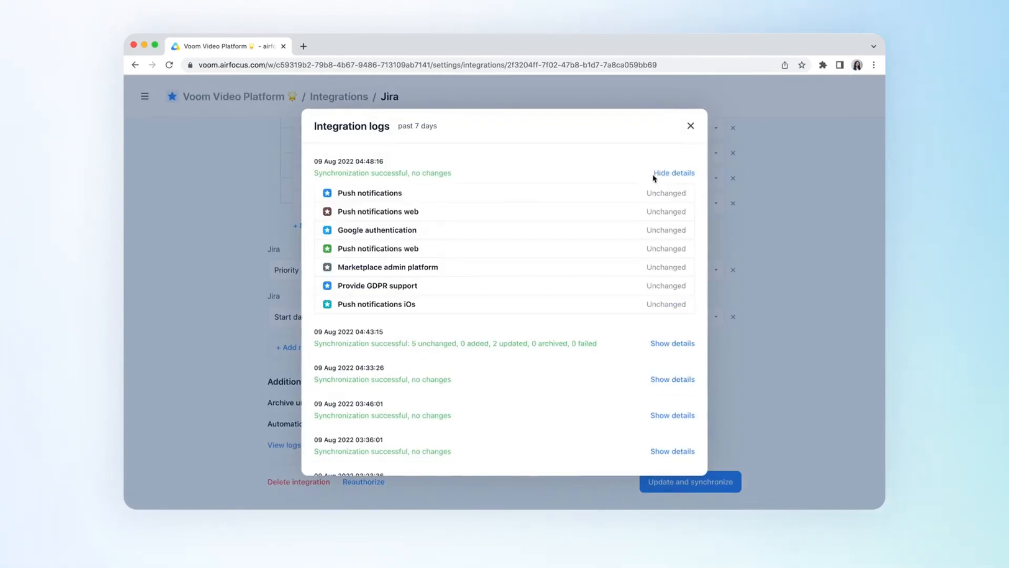
pyautogui.click(673, 172)
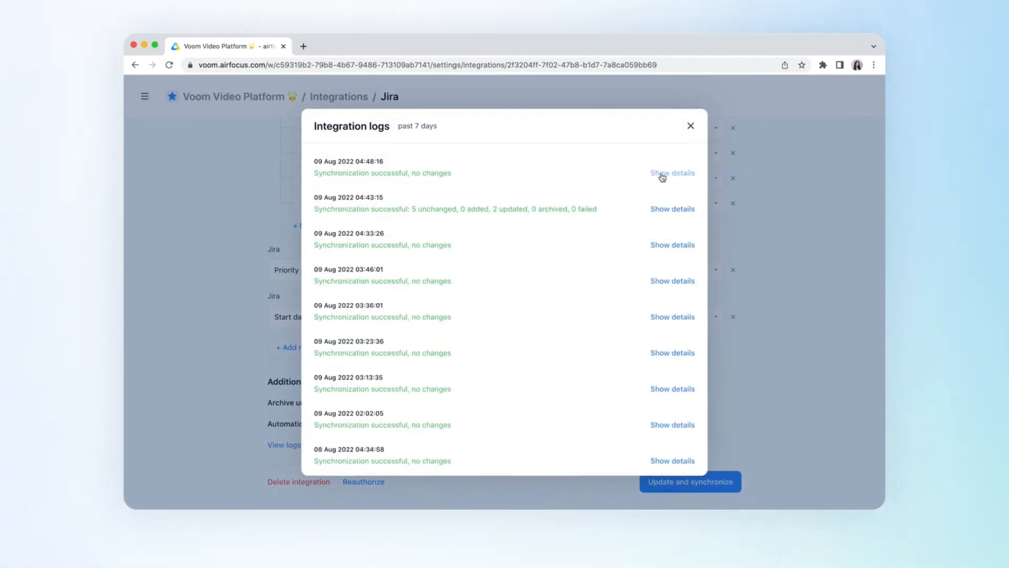
pyautogui.click(691, 126)
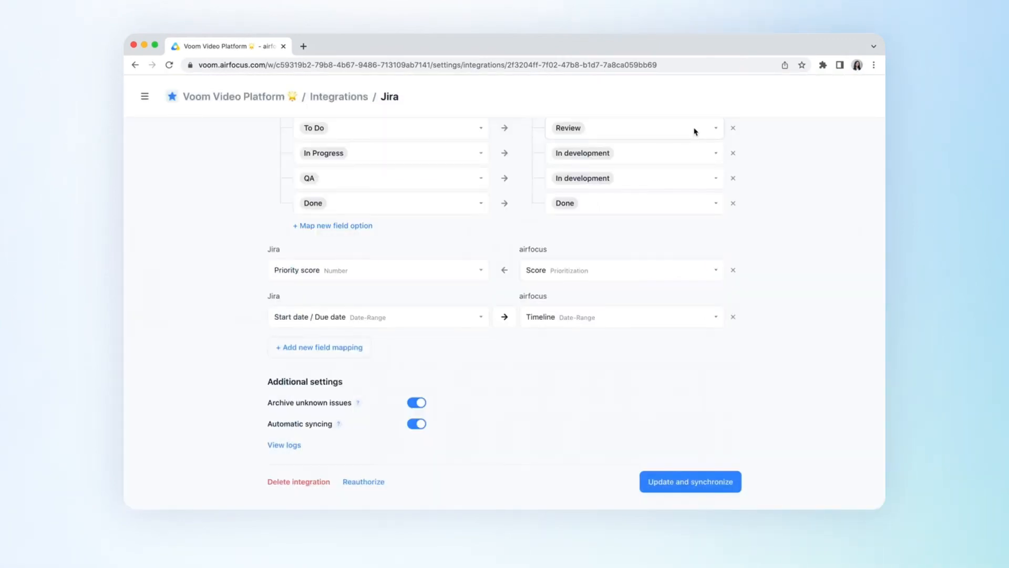
pyautogui.click(690, 481)
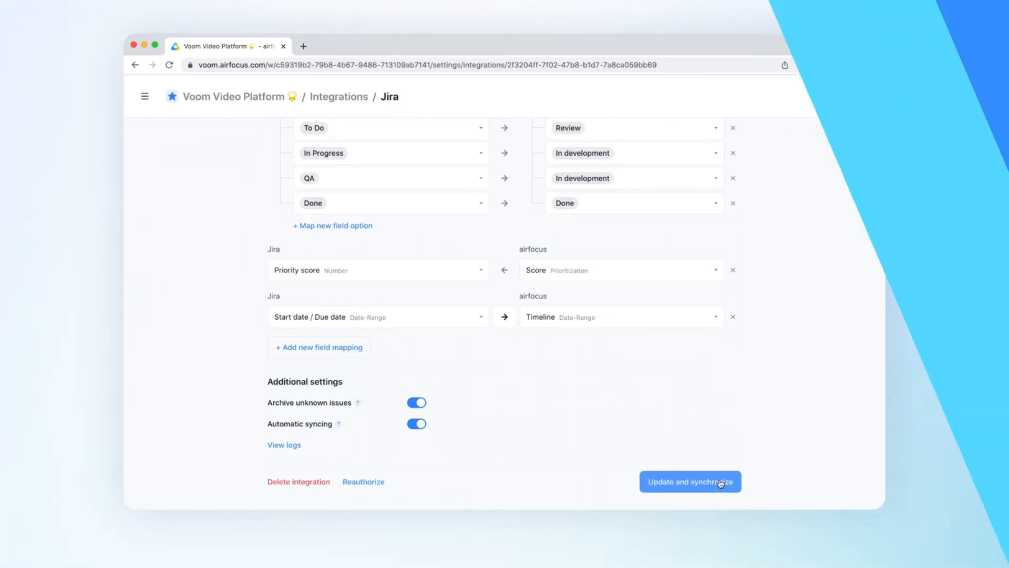
# - Update and synchronize, push the Push notifications item to Jira, and view issue VVP-11
pyautogui.click(690, 481)
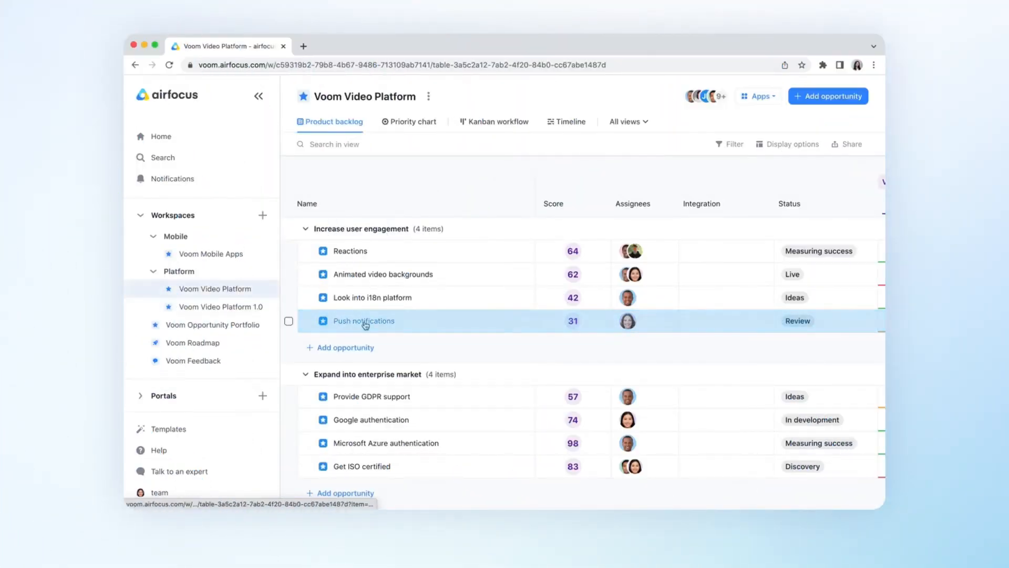
pyautogui.click(364, 322)
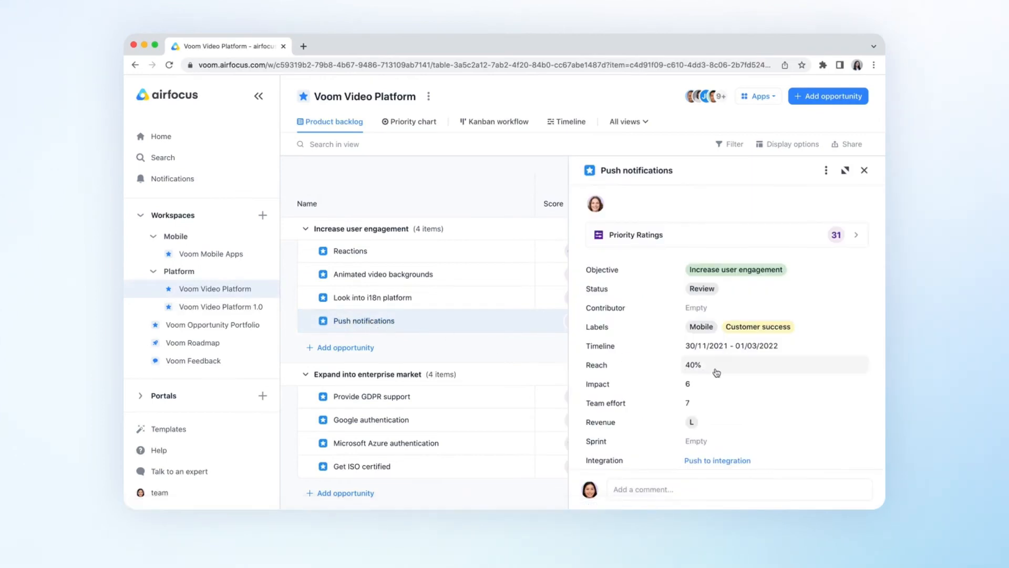
pyautogui.scroll(-3)
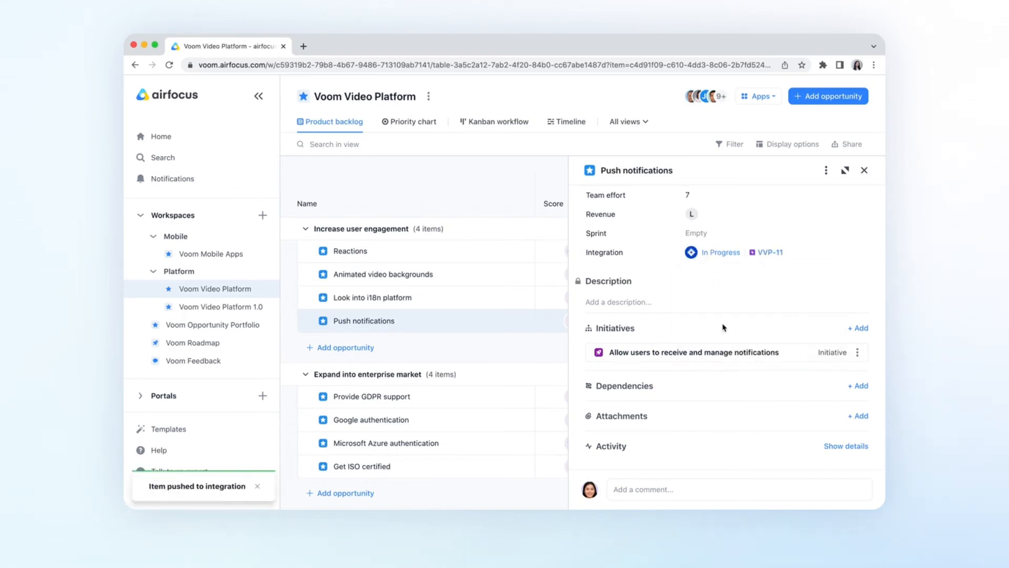
pyautogui.click(770, 253)
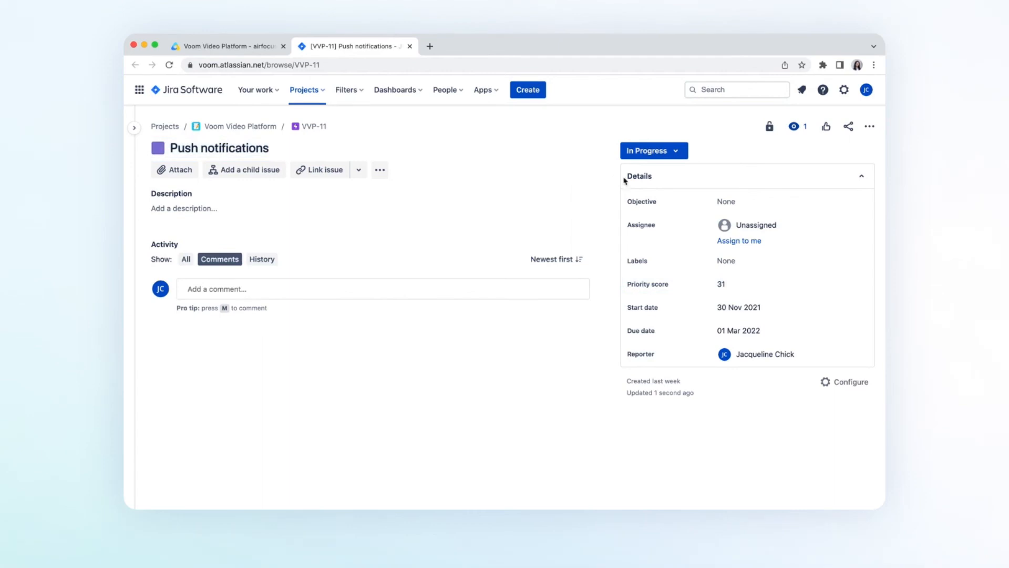
# - Move VVP-11 to Done in Jira and return to the airfocus Push notifications item
pyautogui.click(653, 151)
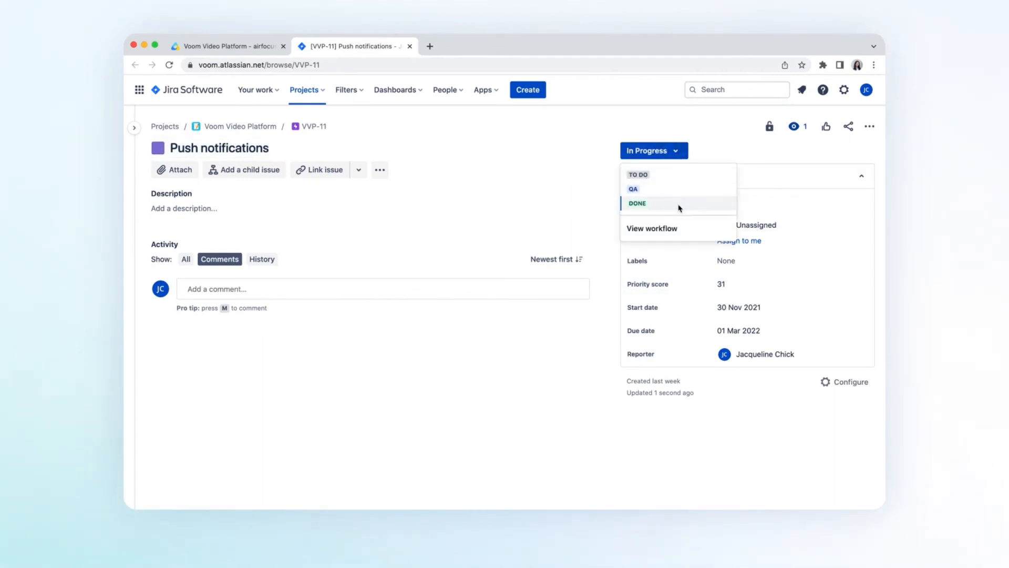
pyautogui.click(637, 204)
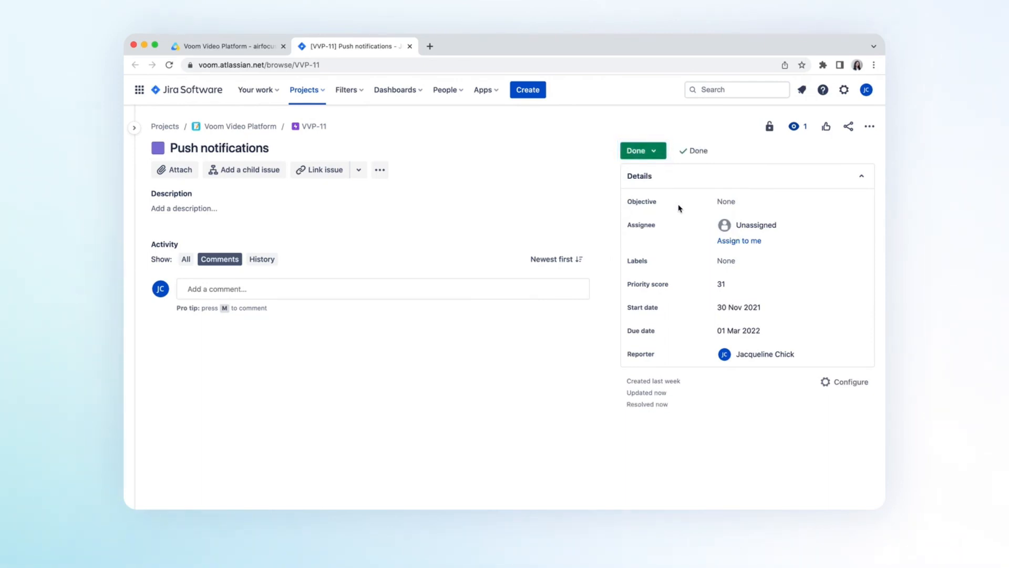
pyautogui.click(227, 46)
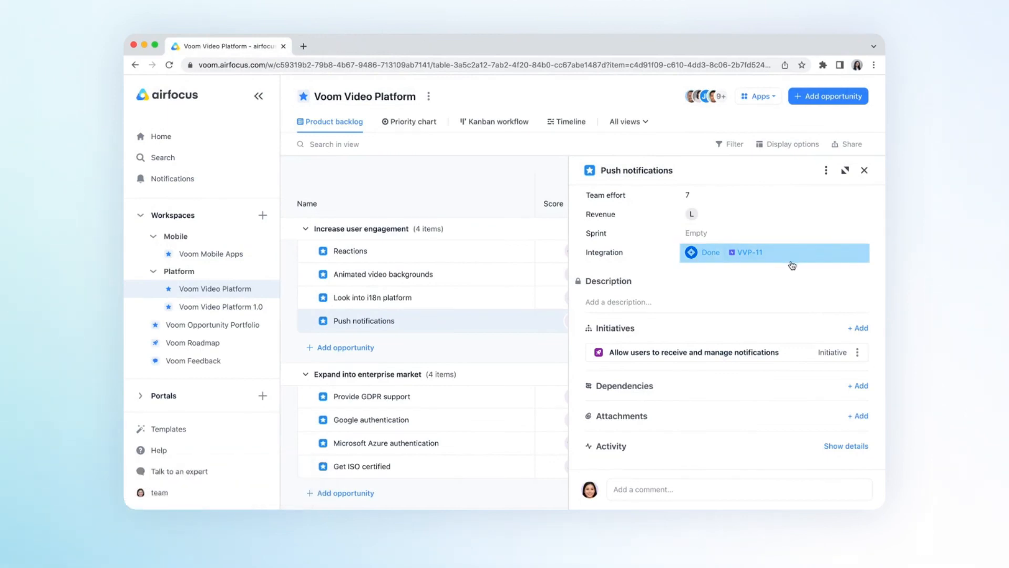
# - From the Apps menu, go to the Voom Video Platform integrations page showing Jira active
pyautogui.click(757, 96)
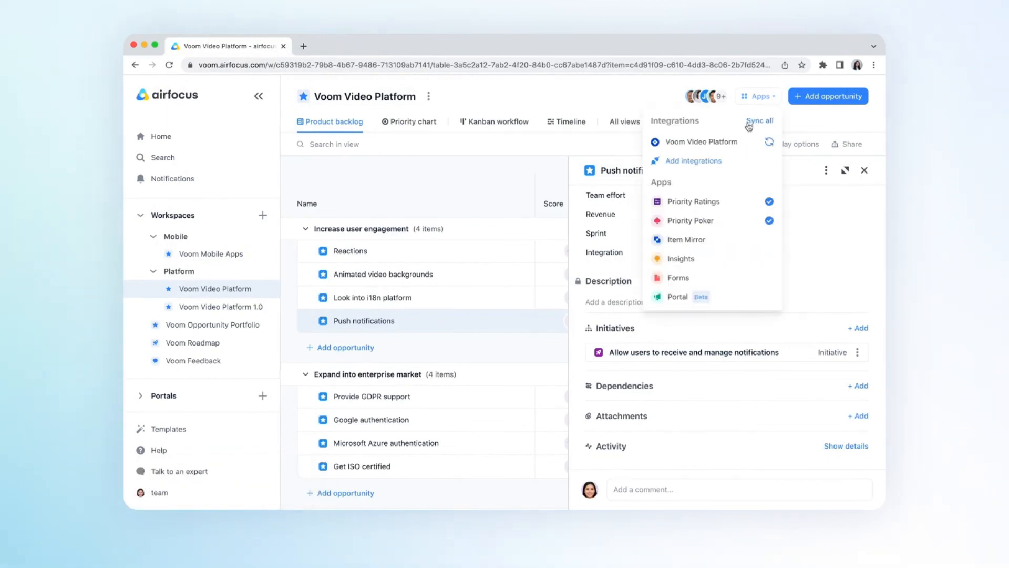
pyautogui.click(693, 160)
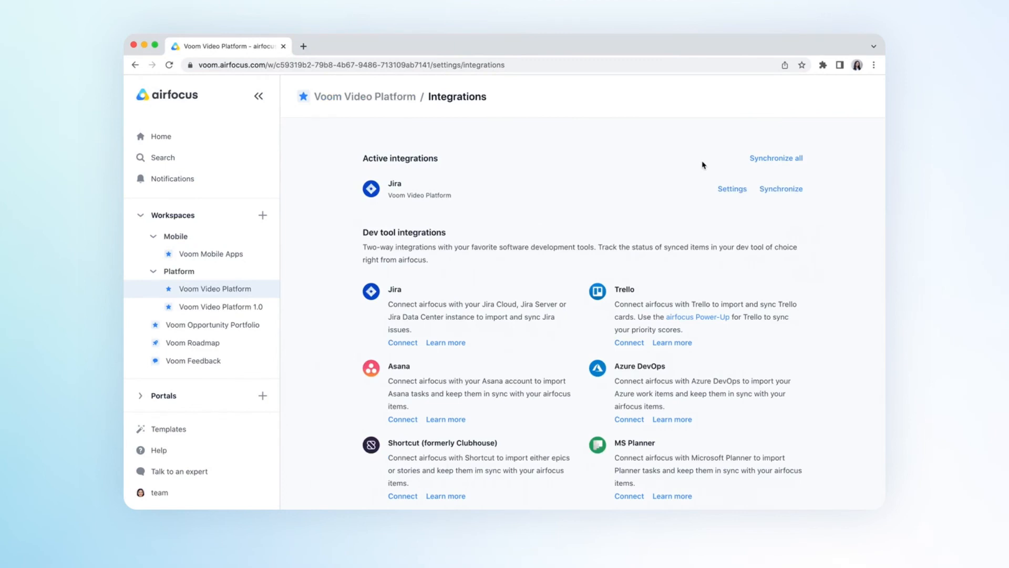
pyautogui.moveTo(462, 314)
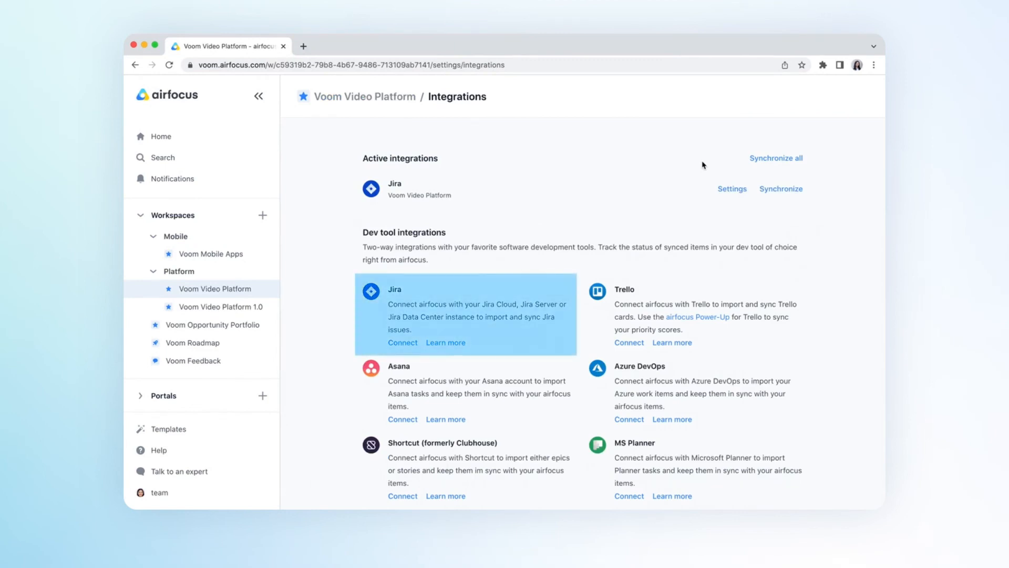